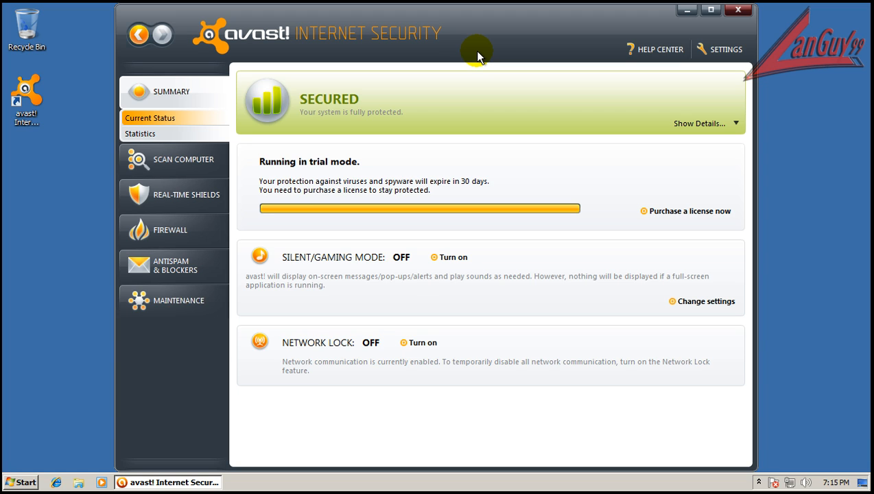
mouse_move(199, 308)
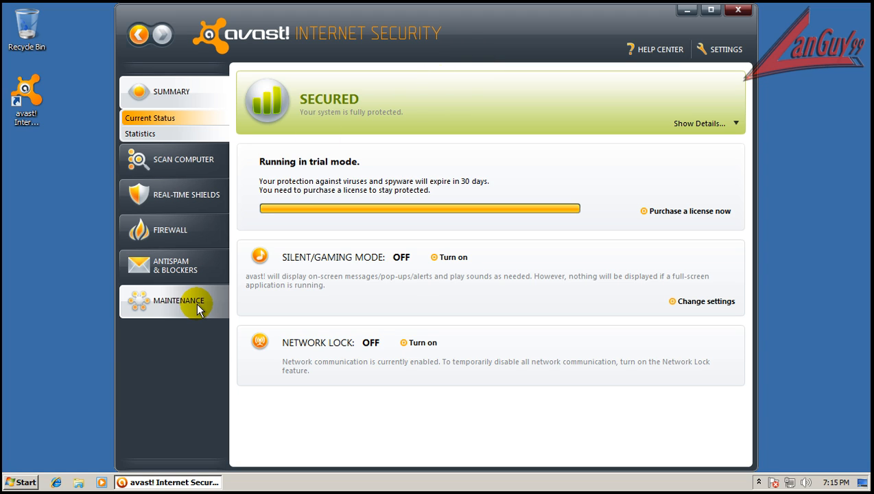
Check the update details, then the P2P, Behavior Shield and Process Virtualization pages
click(179, 299)
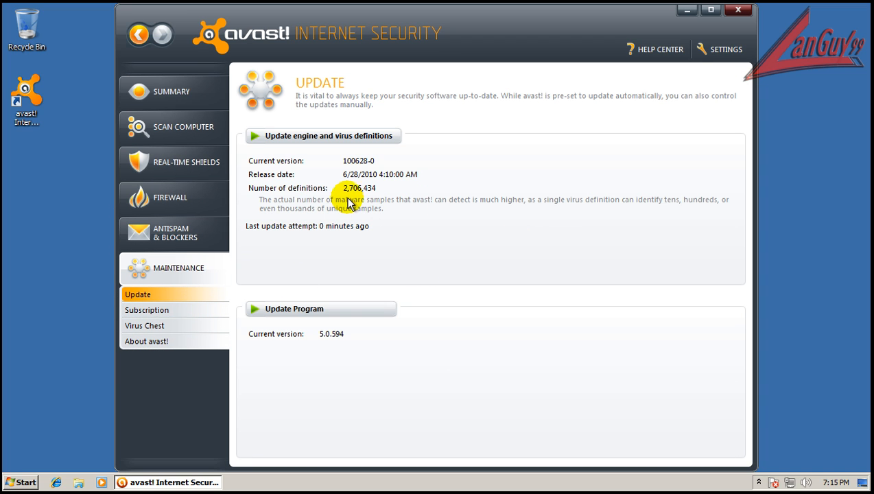
mouse_move(334, 340)
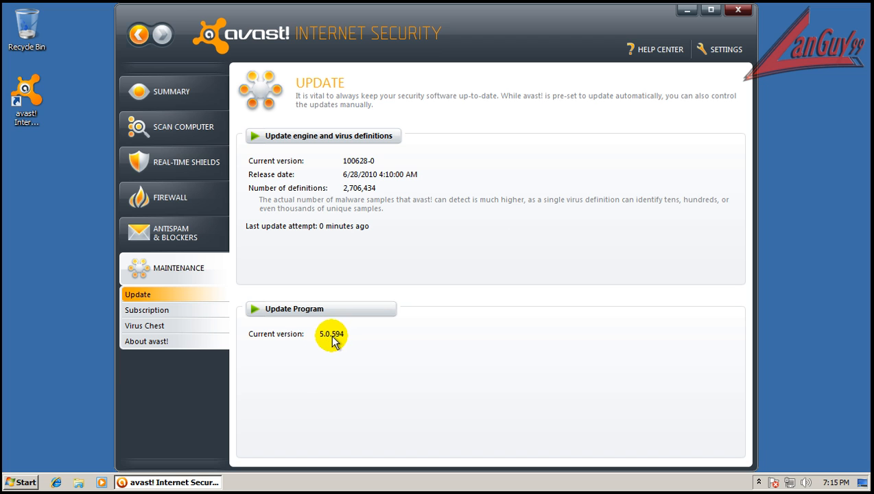
mouse_move(195, 103)
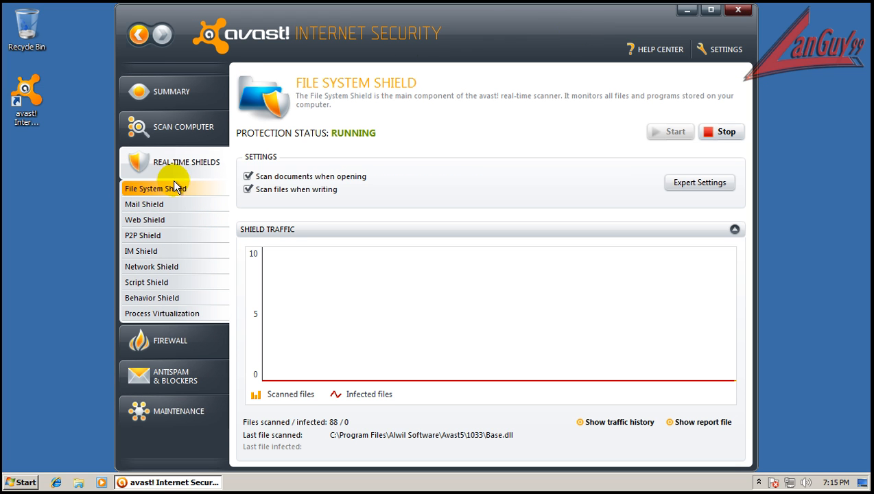
click(143, 235)
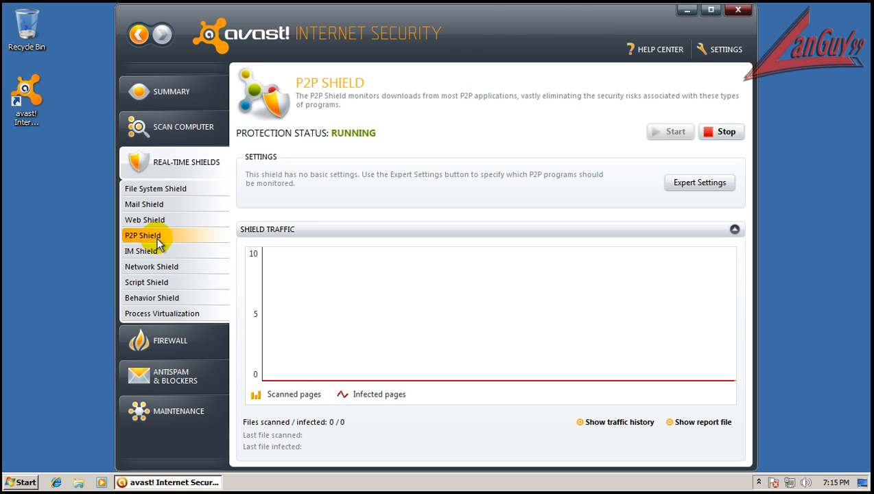
click(151, 297)
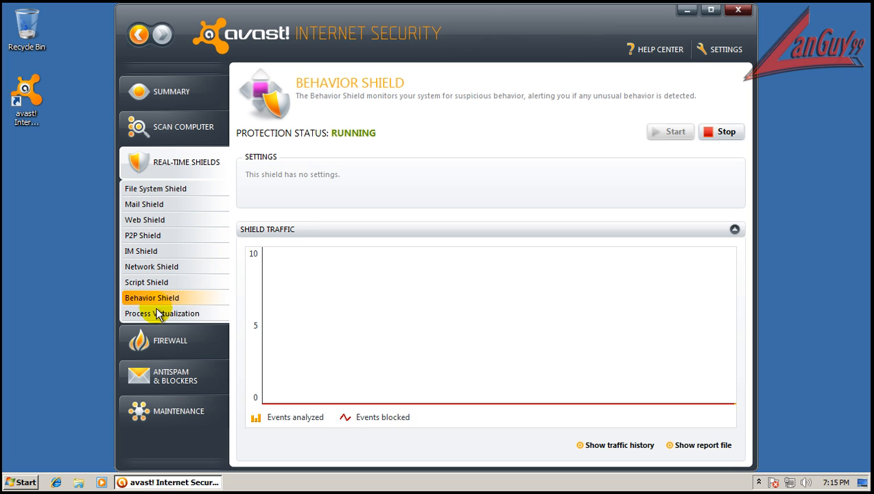
click(162, 313)
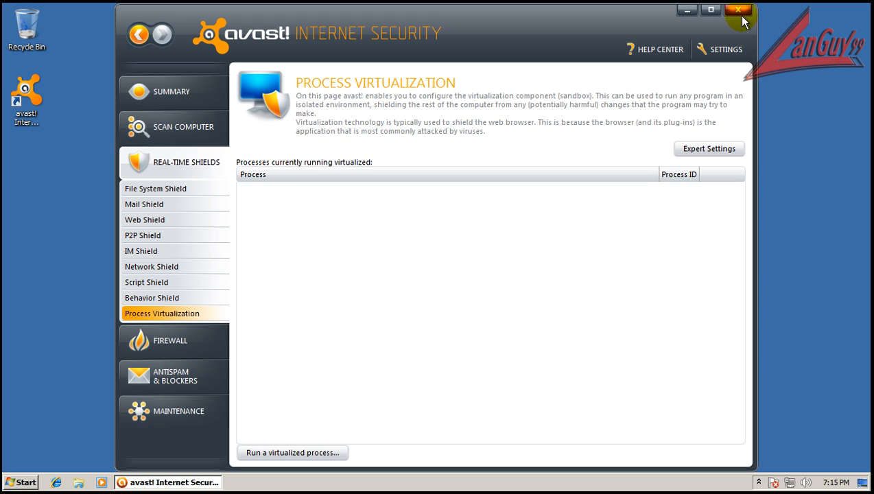
Close avast, paste the first URL from the list and run the downloaded crack sample
click(738, 10)
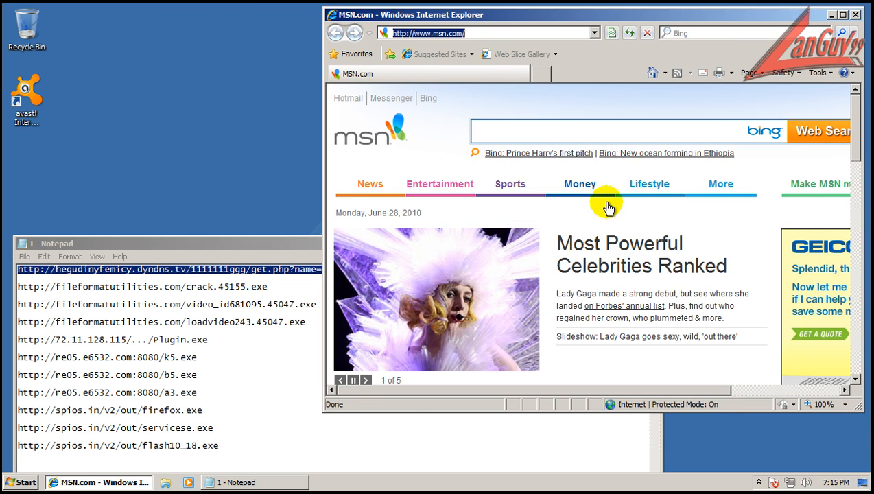
text(v)
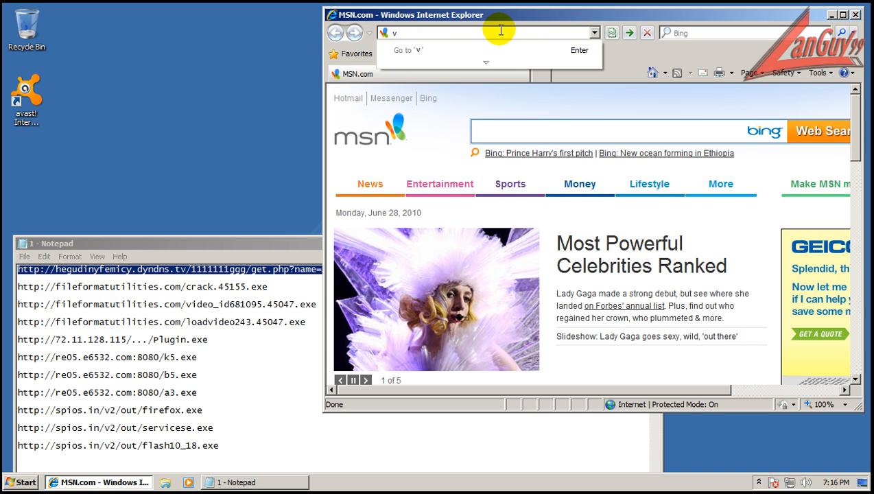
key(Return)
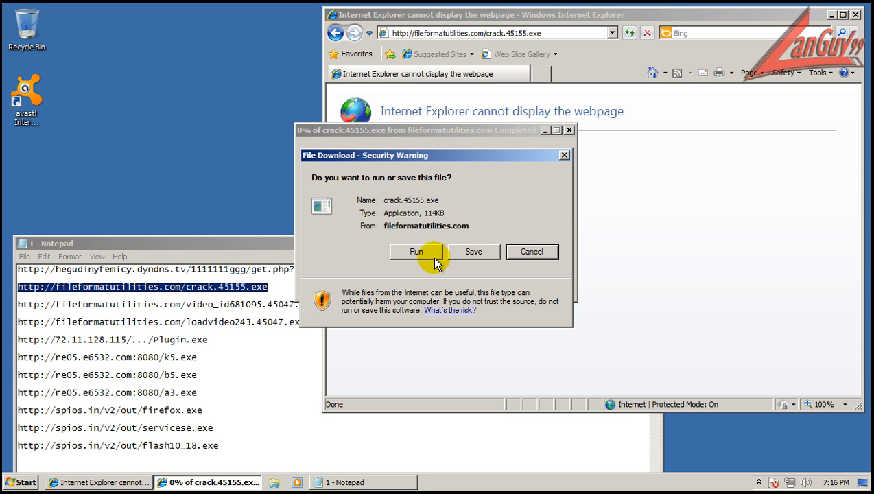
click(417, 252)
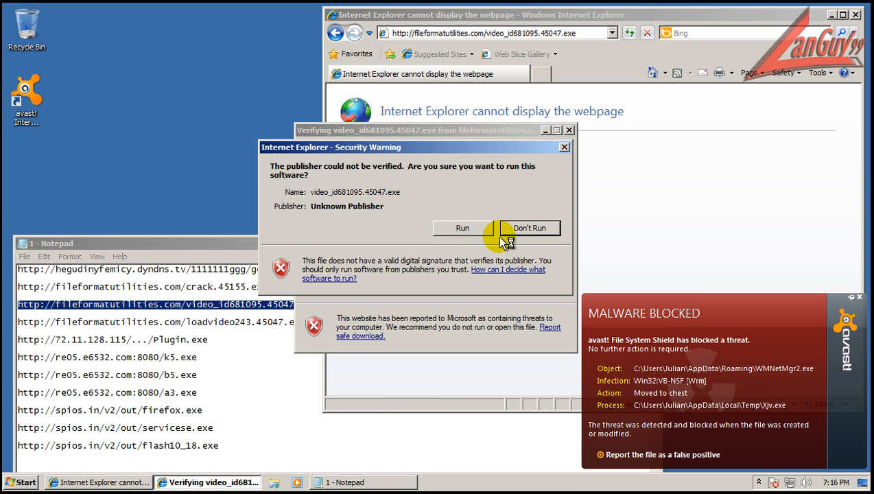
Run the unverified video sample anyway and dismiss avast's malware-blocked notice
click(461, 228)
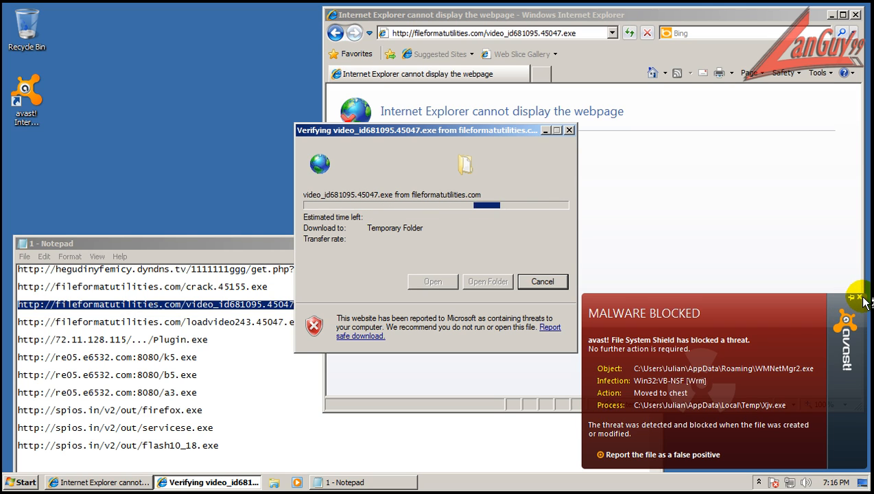
click(542, 281)
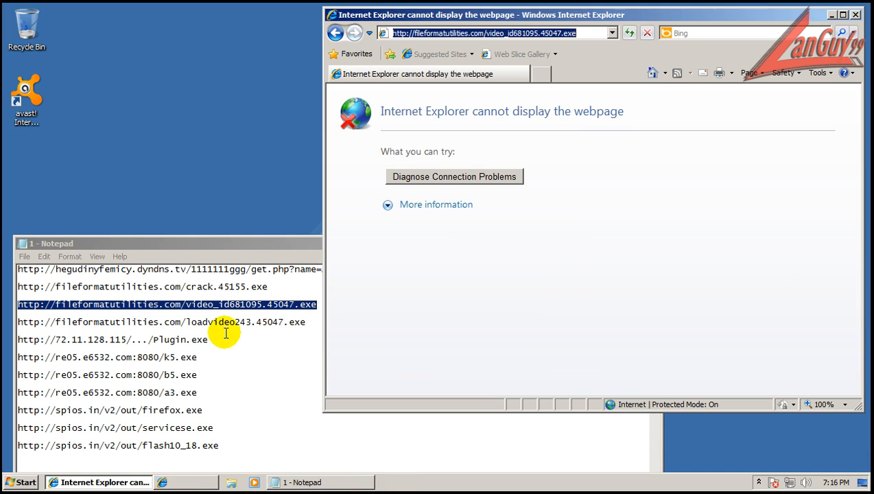
click(160, 321)
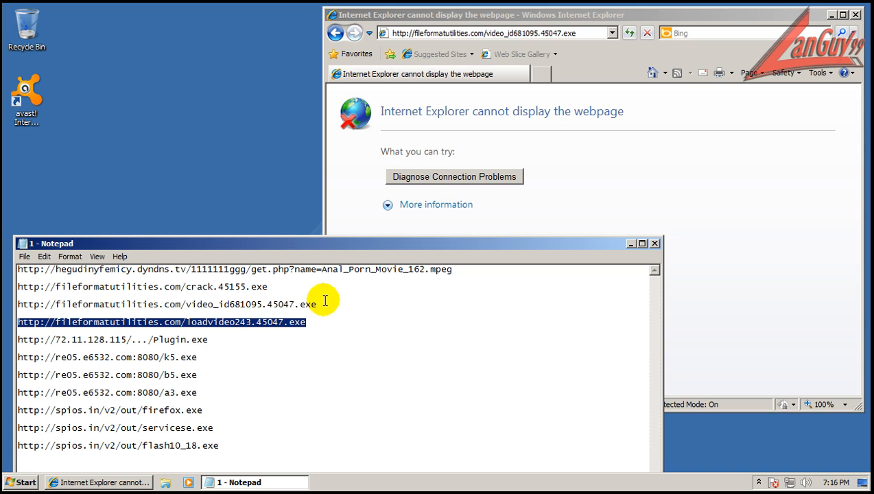
Fetch the loadvideo sample past the unsafe-file warning and run it anyway
click(590, 33)
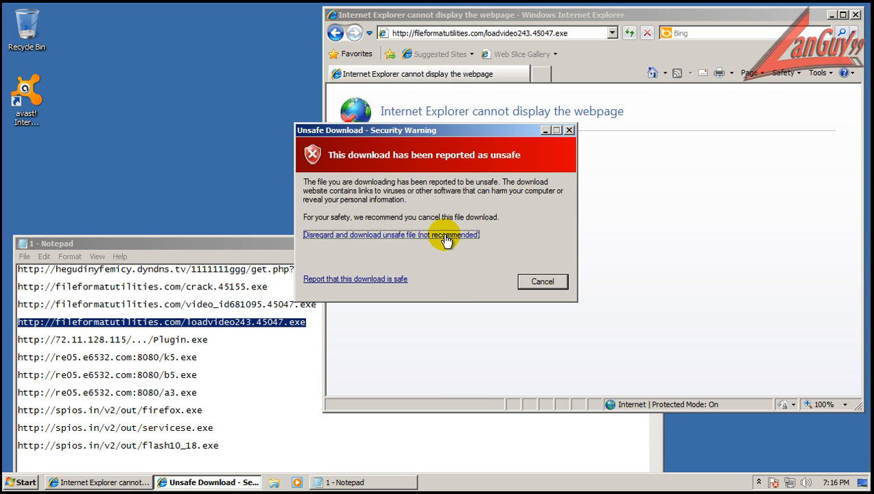
click(391, 235)
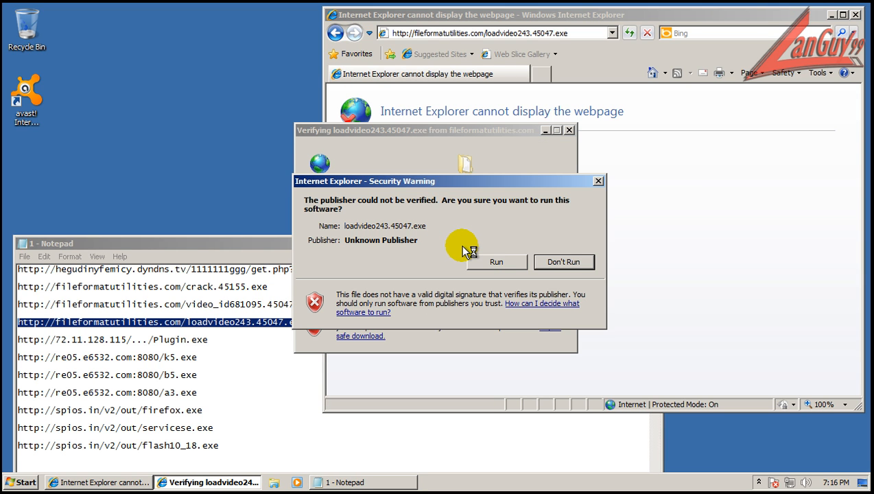
click(496, 261)
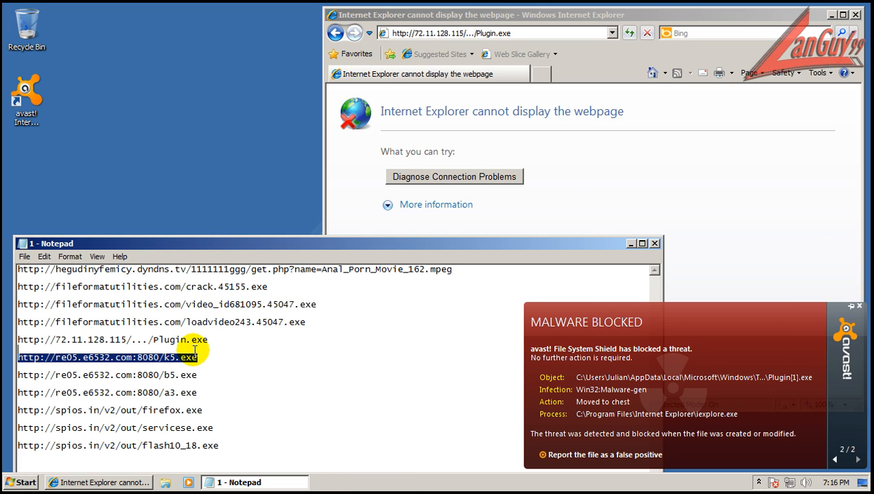
Download and run the k5, b5 and a3 samples, overriding the unsafe warning for a3
click(480, 33)
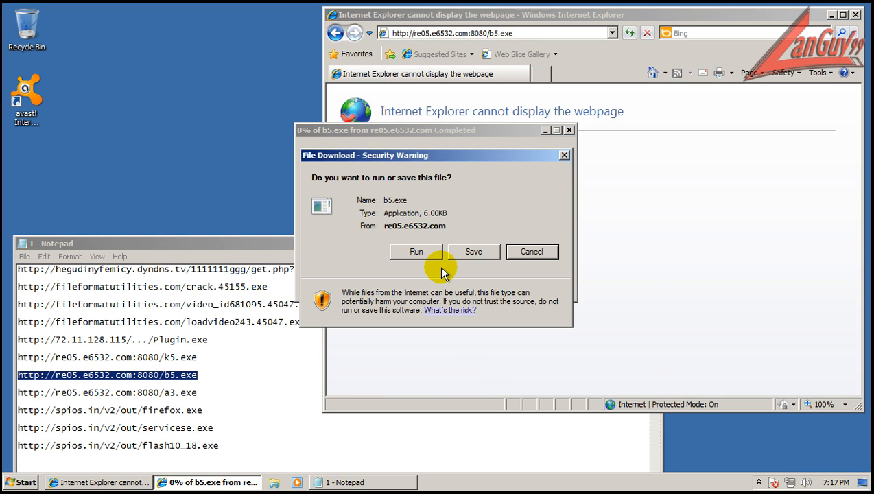
click(416, 251)
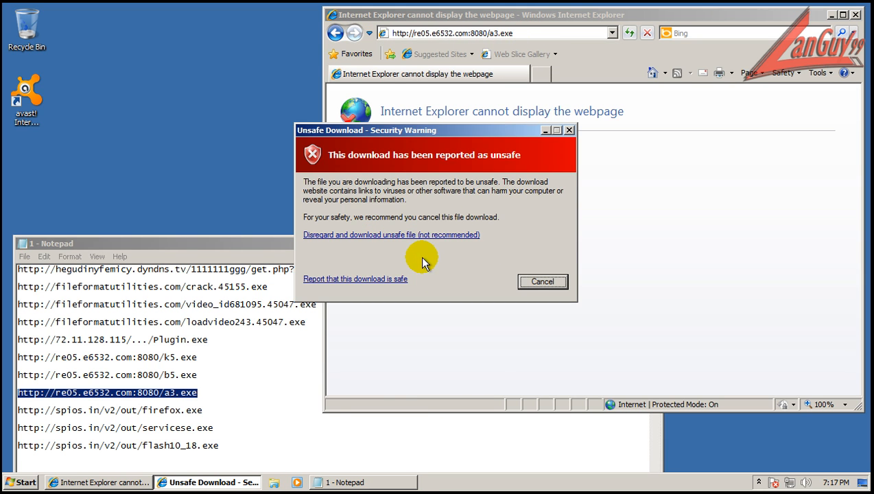
click(390, 235)
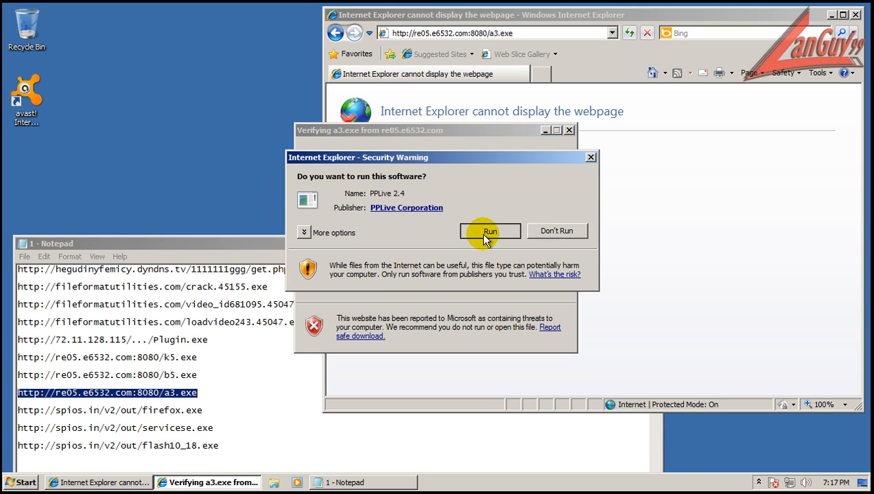
click(490, 230)
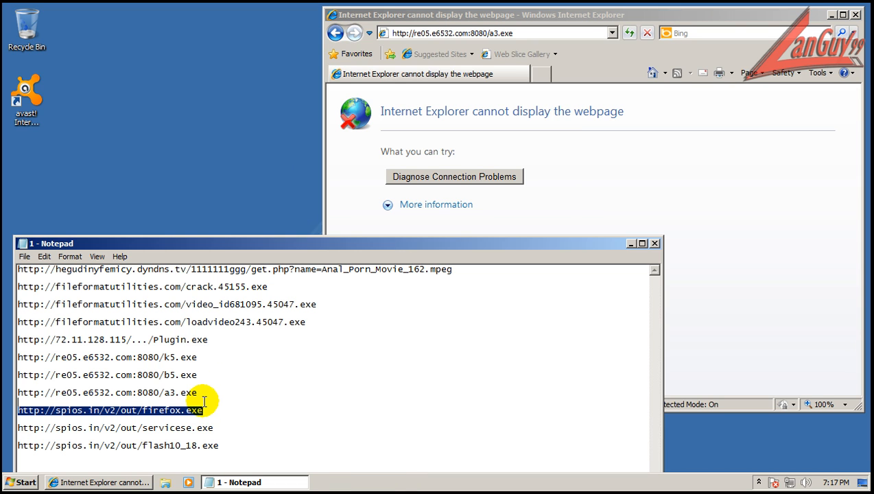
Run the firefox.exe sample, pick the servicese.exe link and restart the crashed Explorer
click(501, 32)
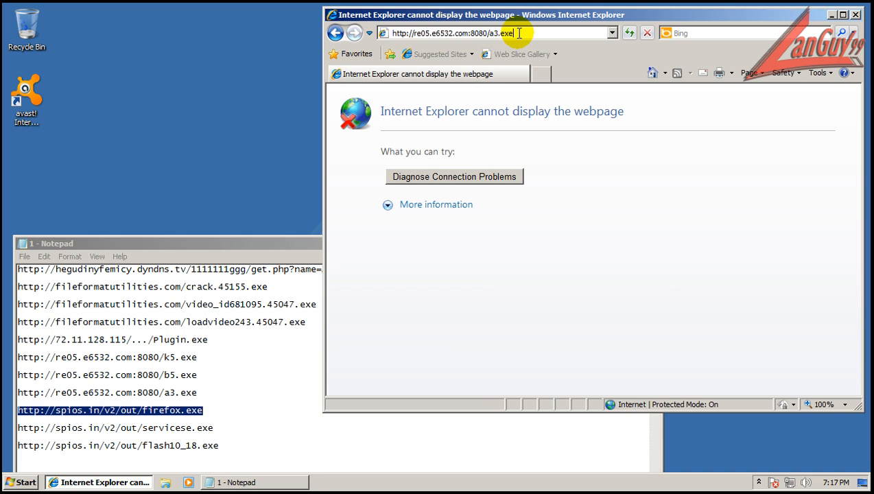
key(Return)
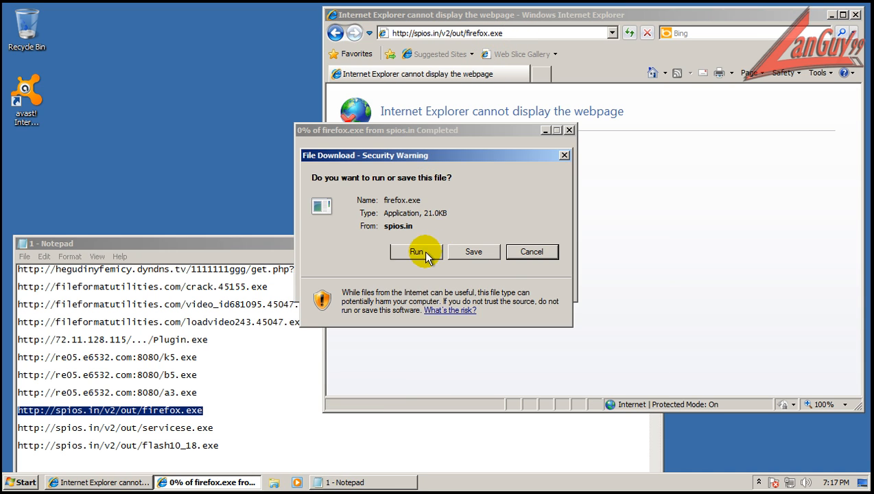
click(417, 253)
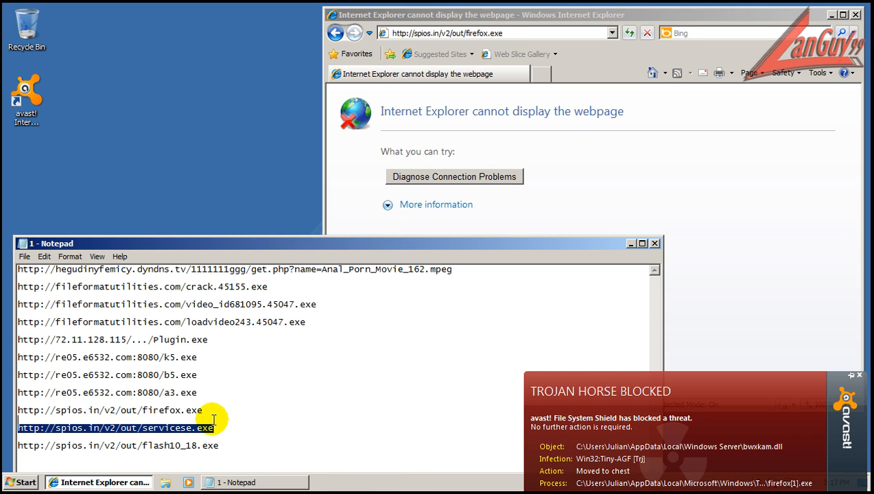
click(500, 33)
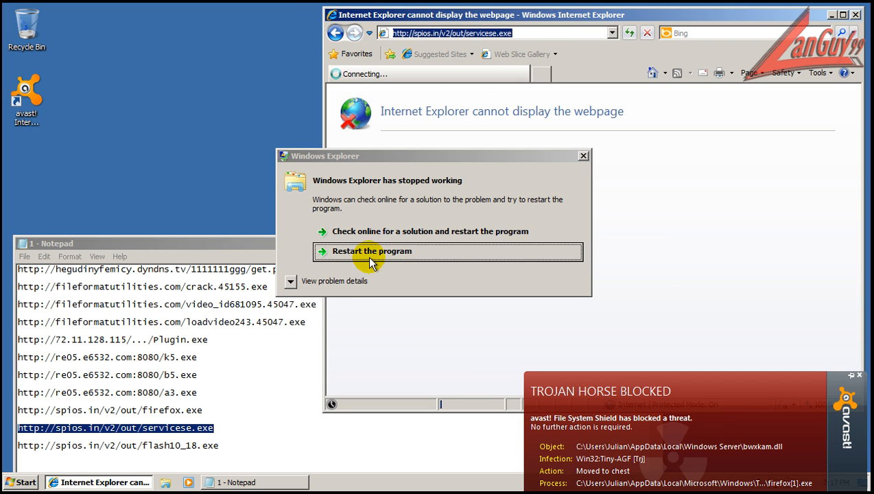
click(371, 250)
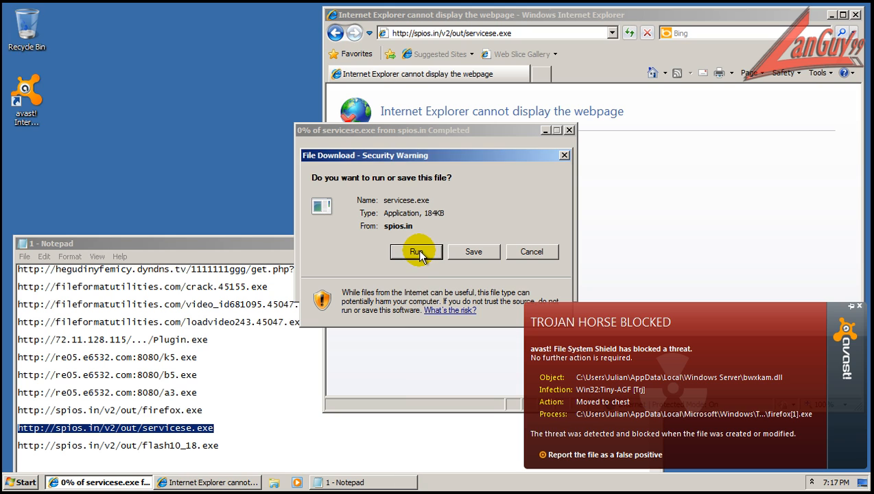
mouse_move(860, 310)
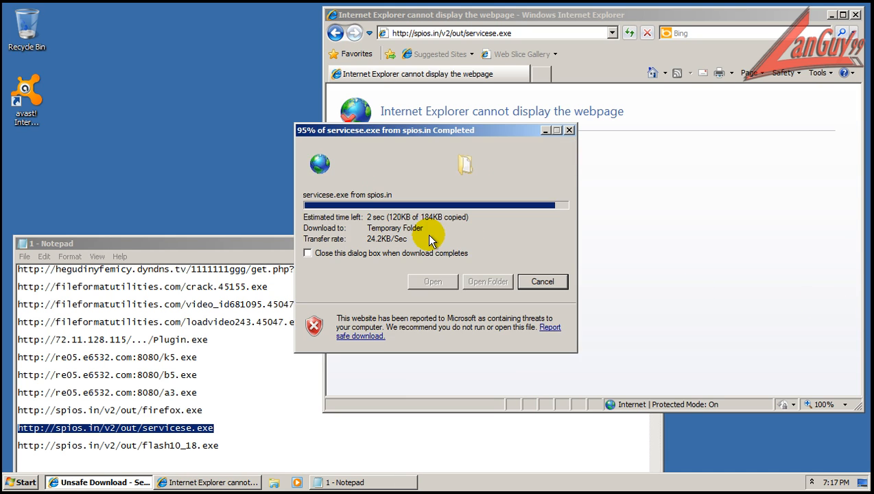
mouse_move(458, 267)
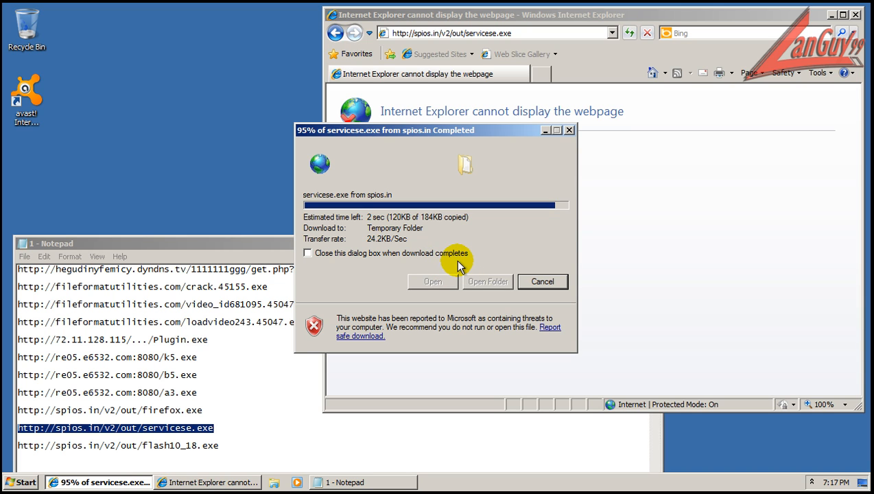
Download flash10_18.exe despite the unsafe and unknown-publisher warnings and run it
click(432, 282)
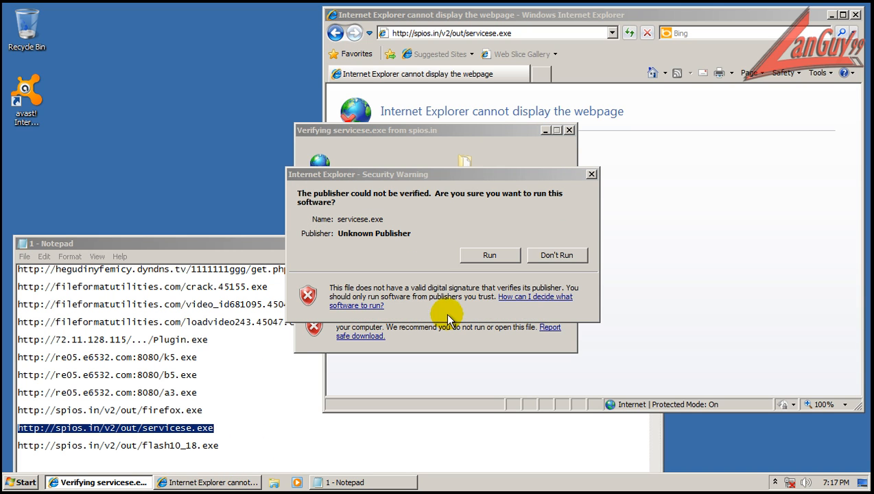
click(489, 254)
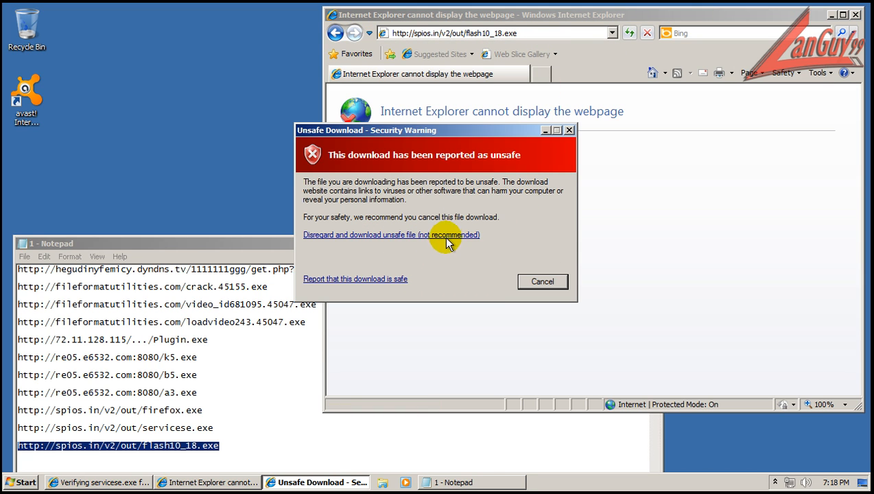
click(391, 234)
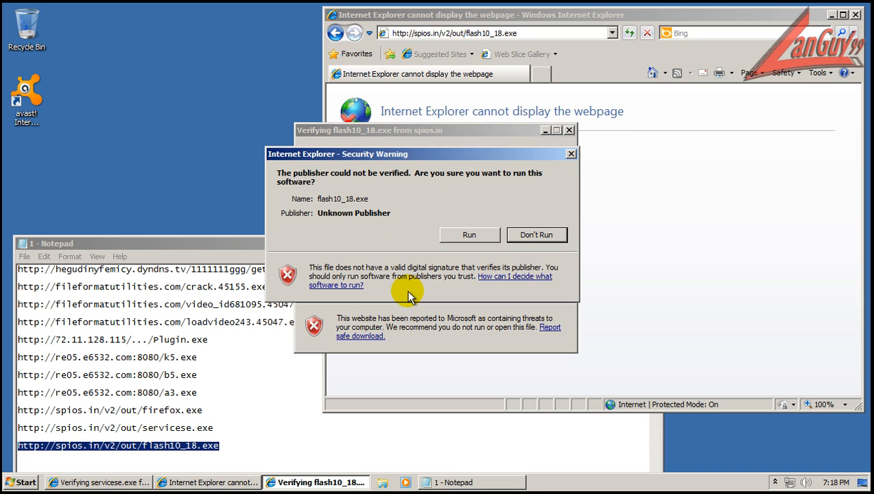
click(469, 235)
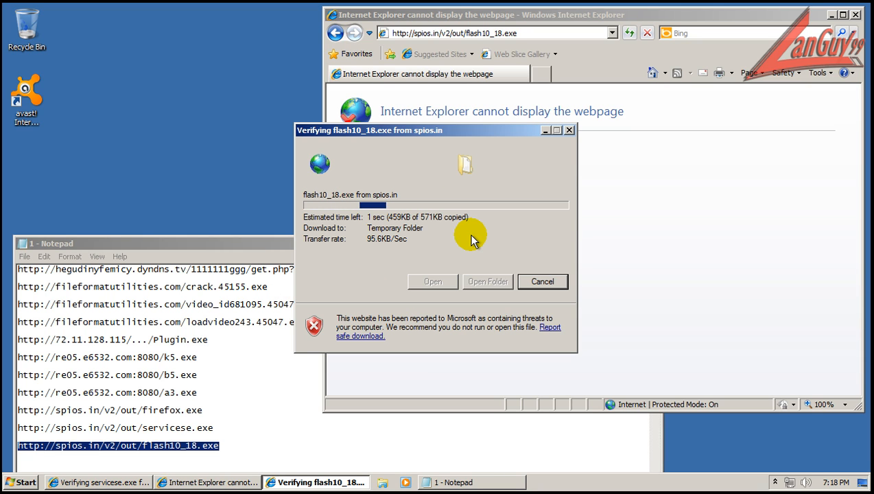
mouse_move(261, 248)
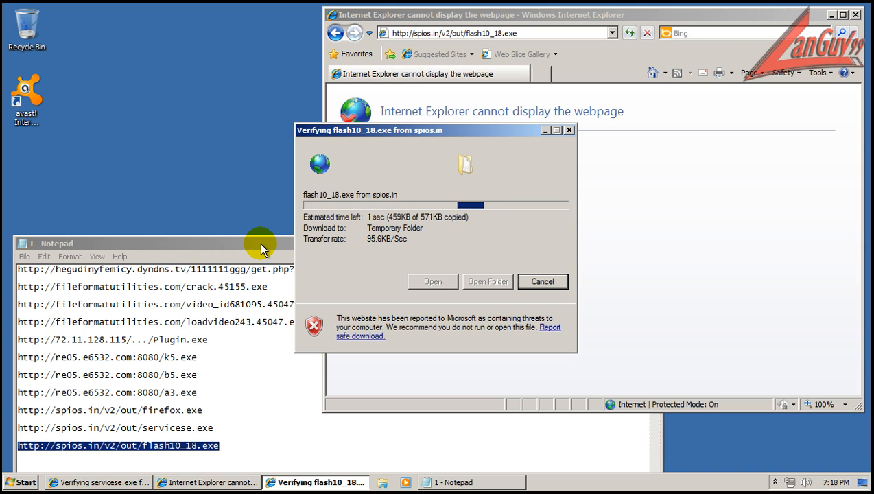
Close the malware link list and the empty browser window
click(469, 481)
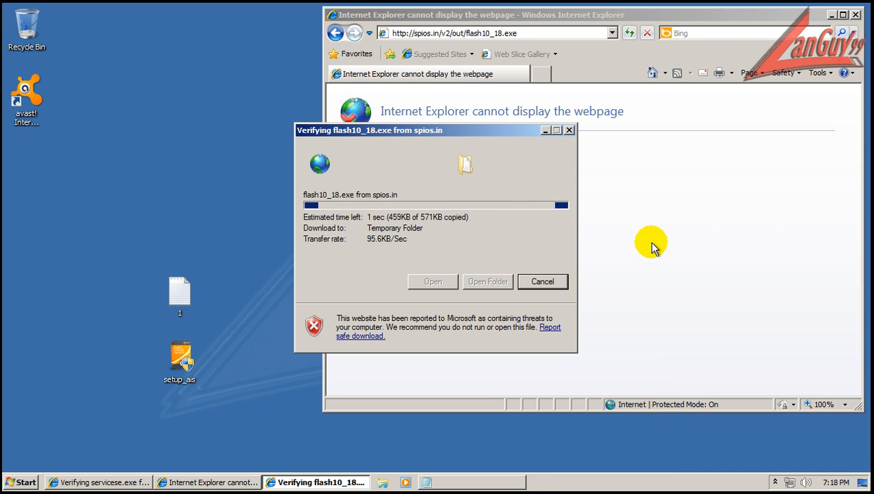
click(854, 14)
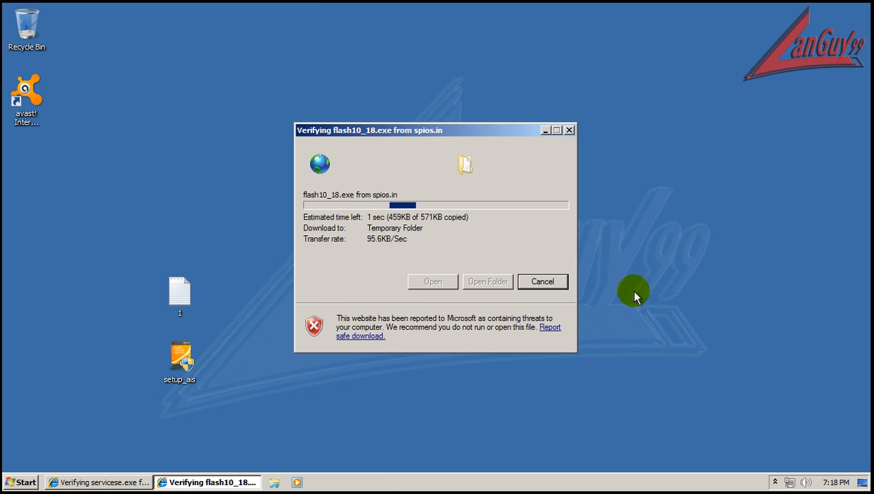
mouse_move(774, 480)
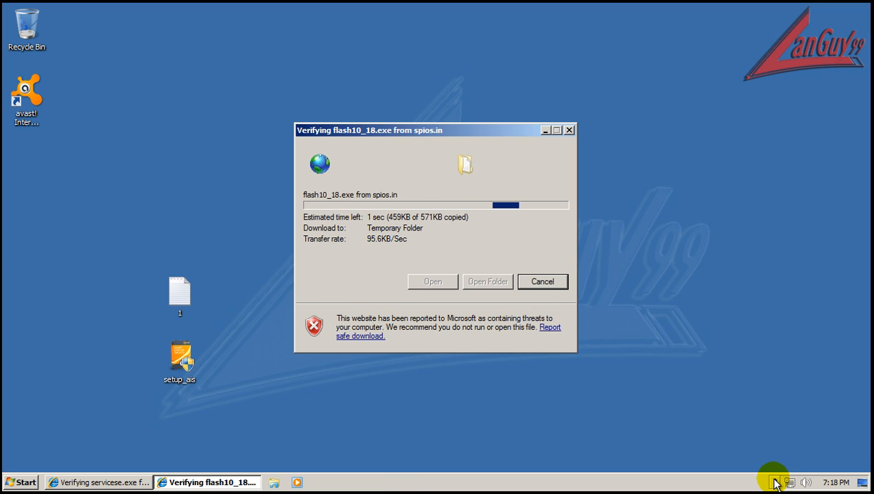
From the tray, view the Behavior Shield, firewall, File System Shield counts and Process Virtualization
click(774, 482)
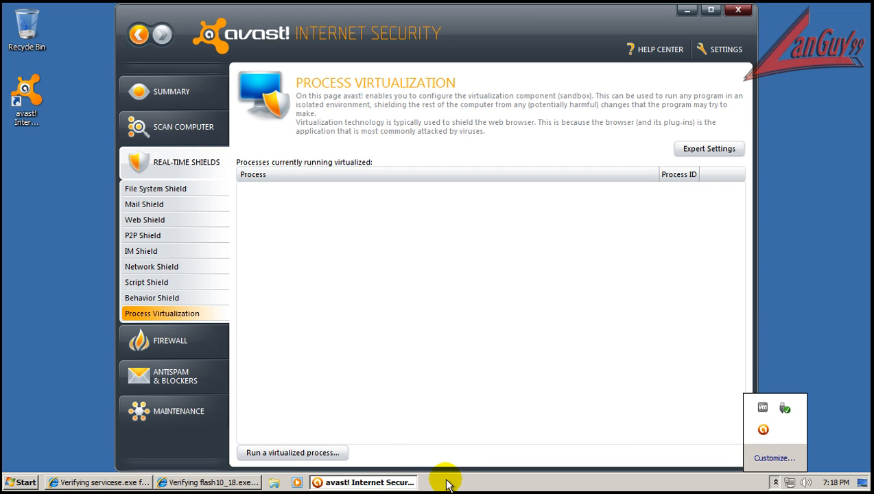
click(151, 296)
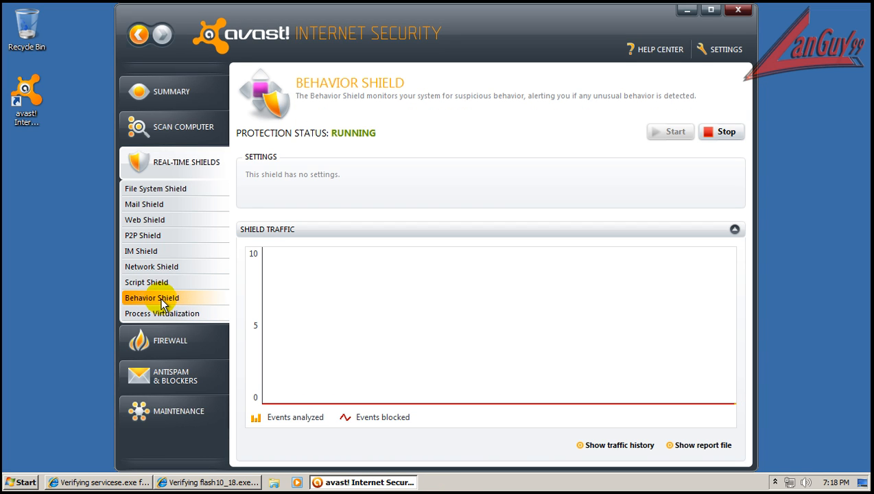
mouse_move(414, 351)
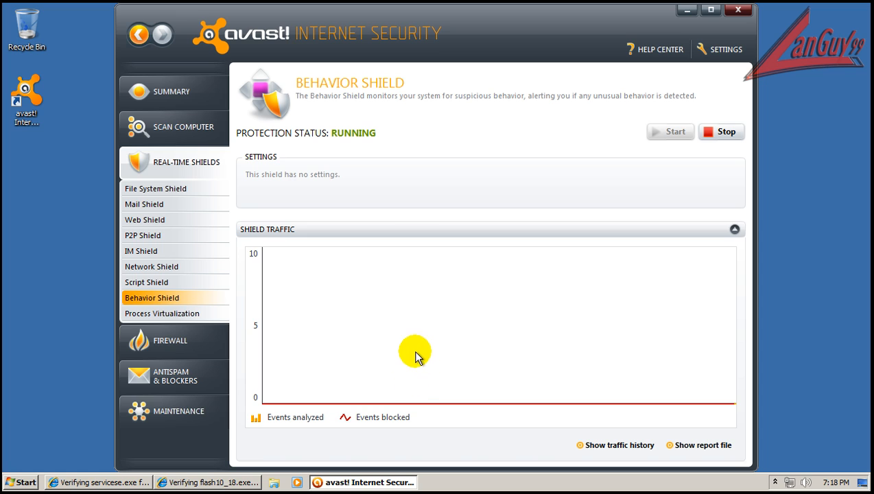
mouse_move(339, 314)
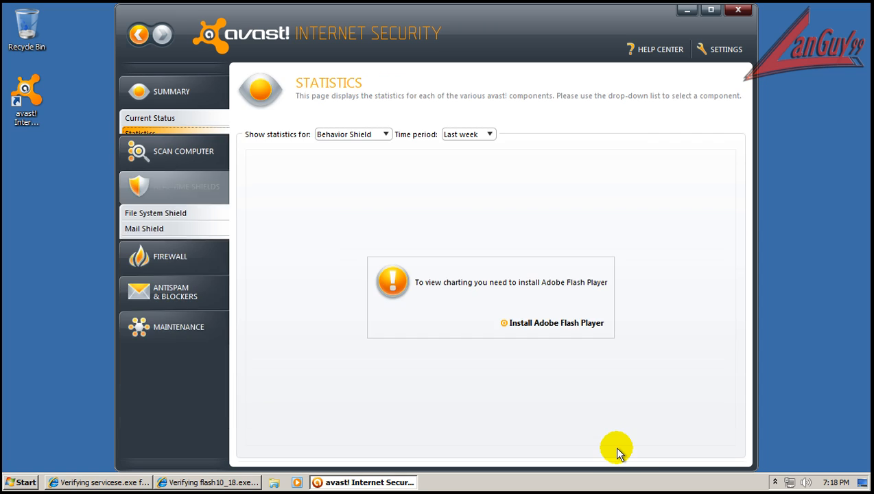
click(187, 187)
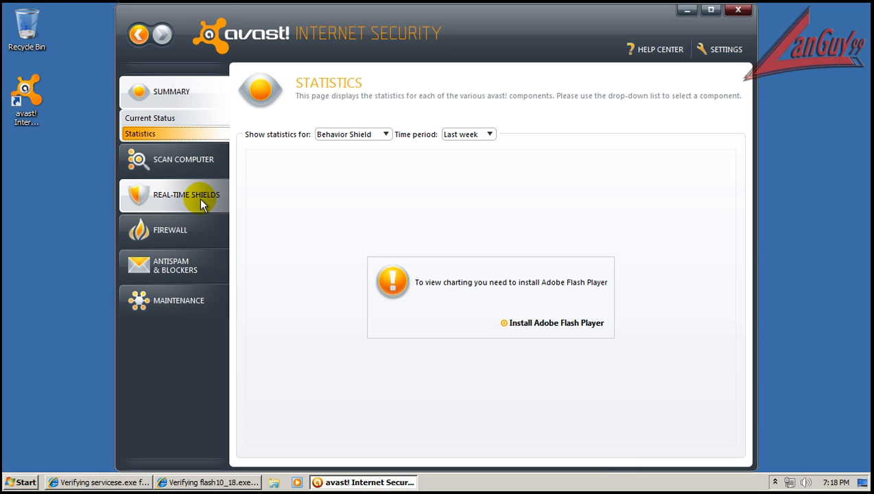
click(170, 231)
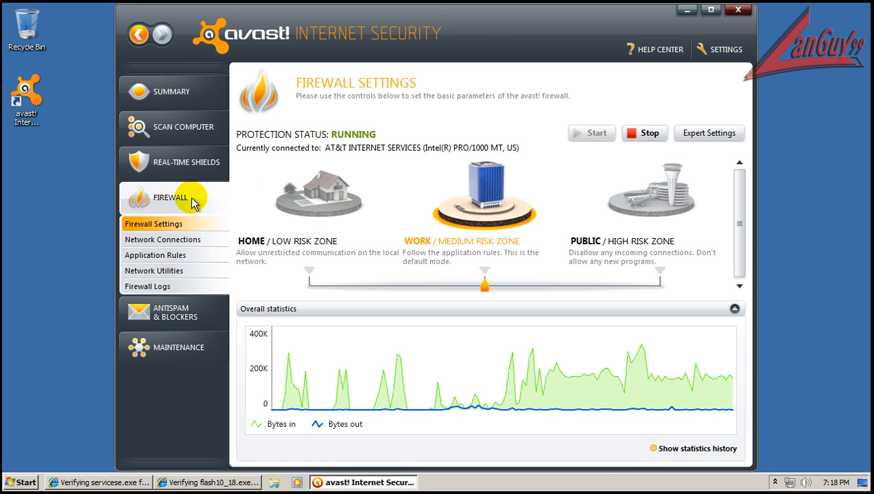
click(187, 162)
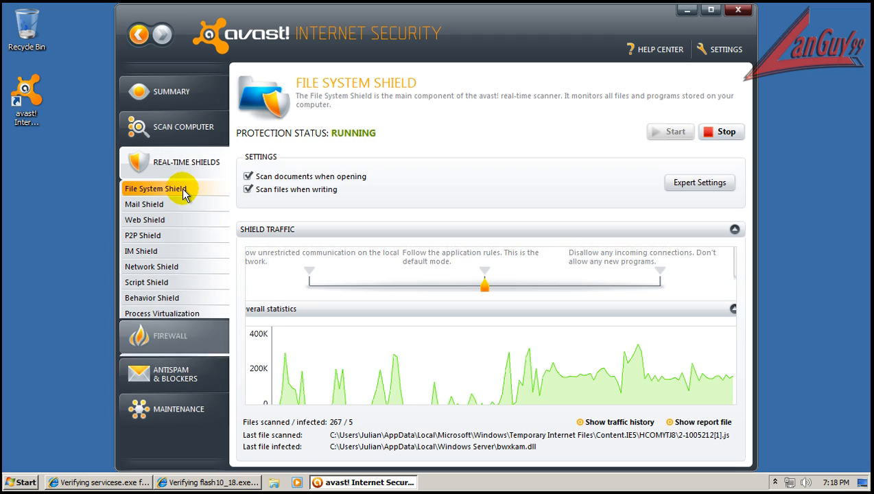
click(151, 296)
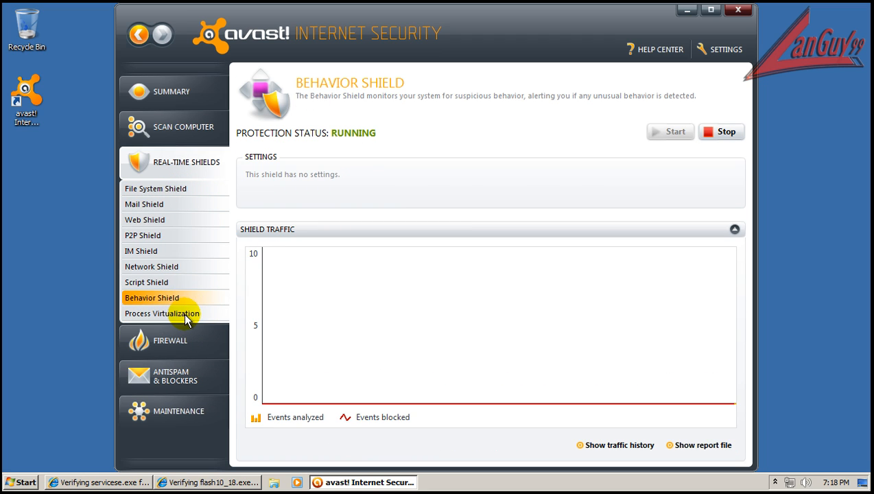
click(162, 312)
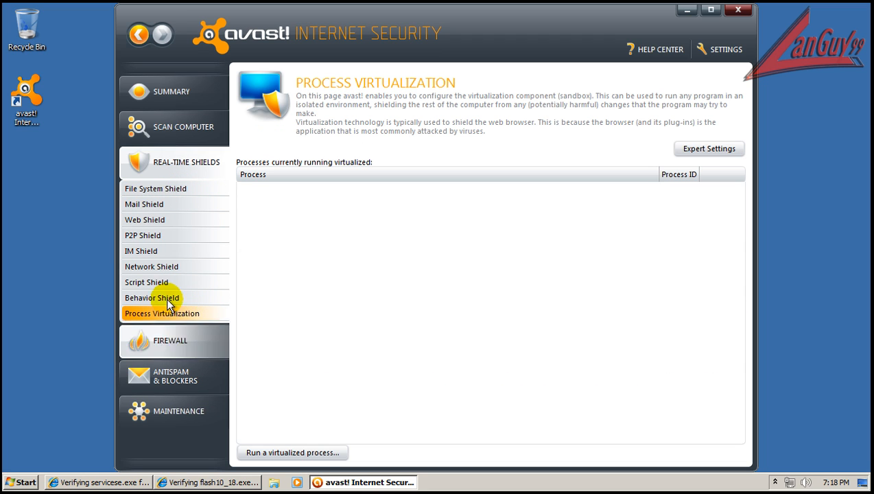
click(155, 188)
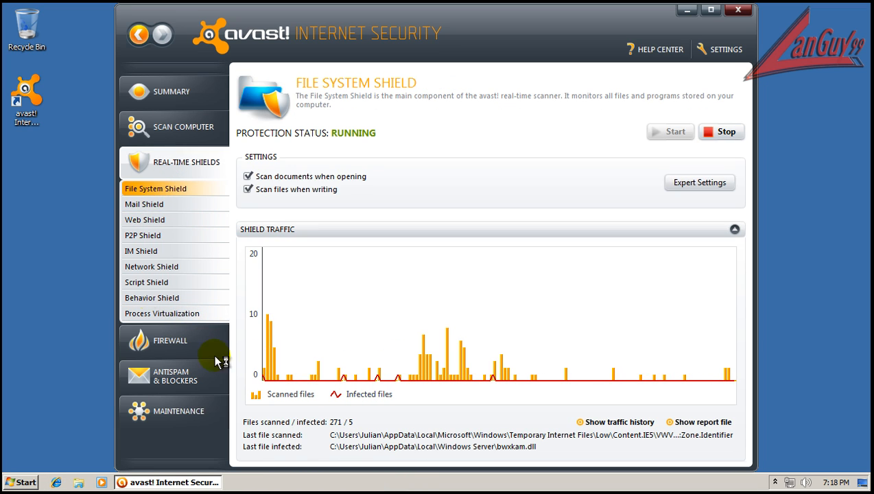
Return to the Behavior Shield and show its empty report file
click(151, 297)
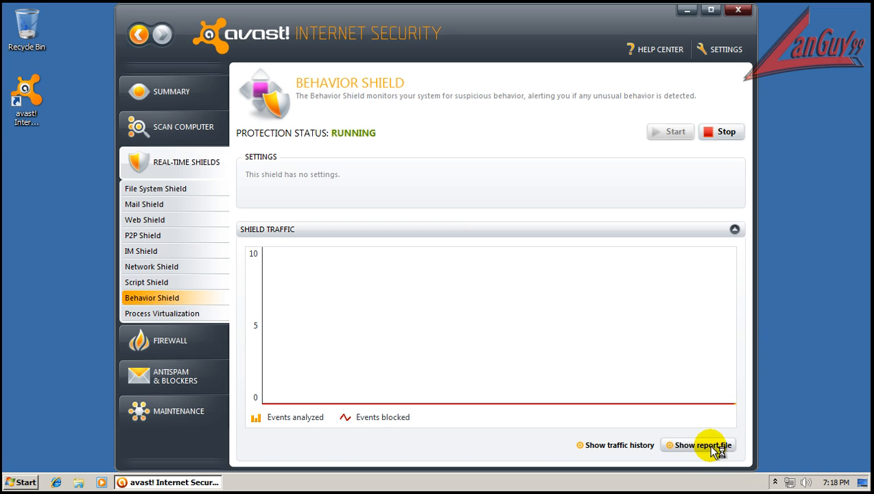
click(703, 444)
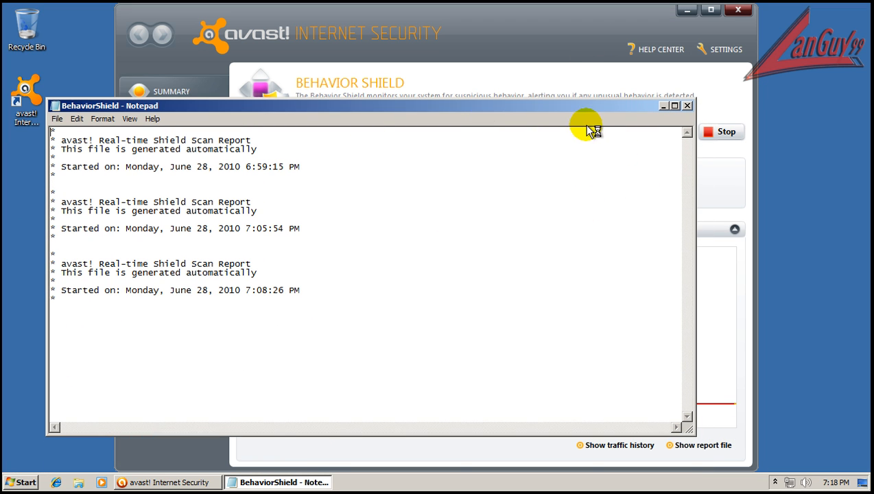
click(687, 104)
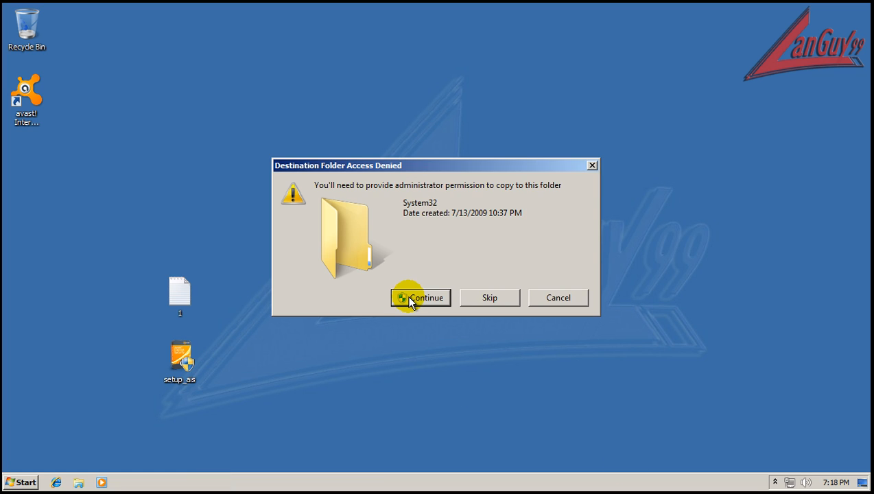
Grant administrator permission for the copy into System32
click(419, 297)
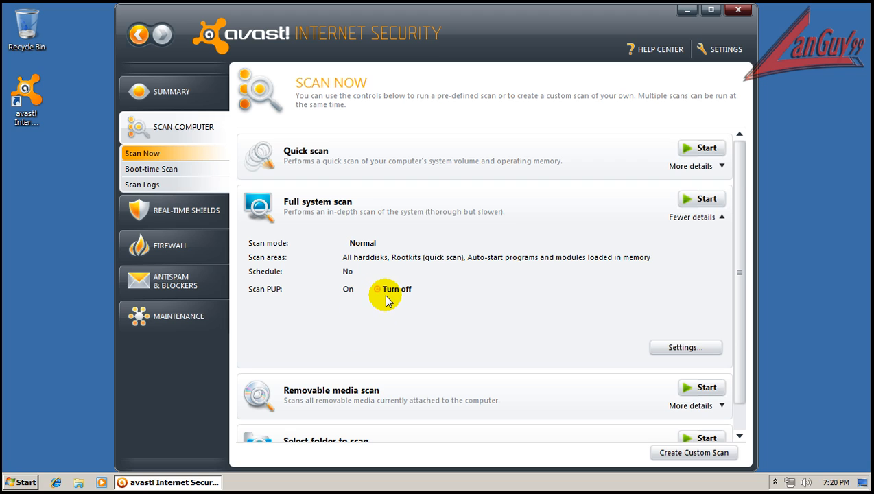
mouse_move(348, 294)
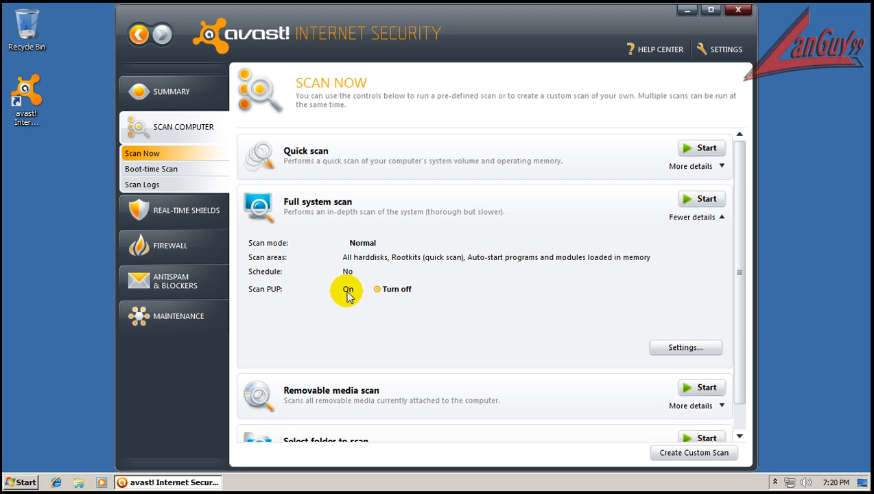
mouse_move(412, 300)
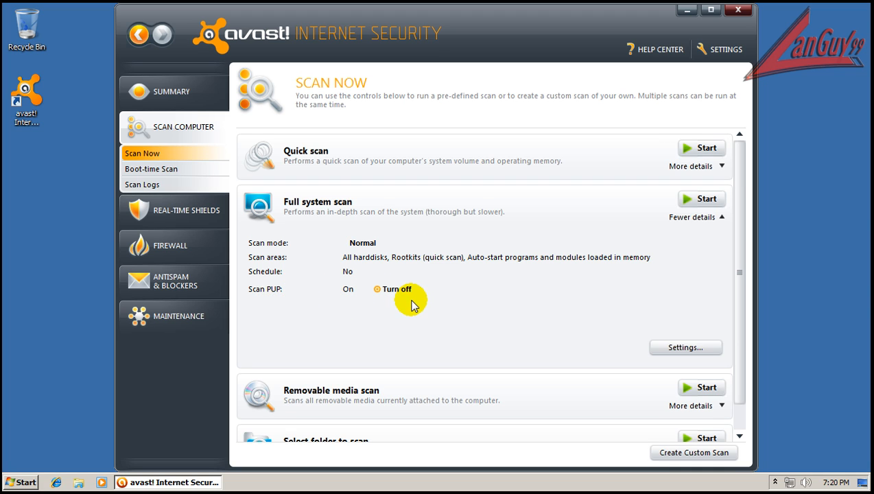
mouse_move(715, 191)
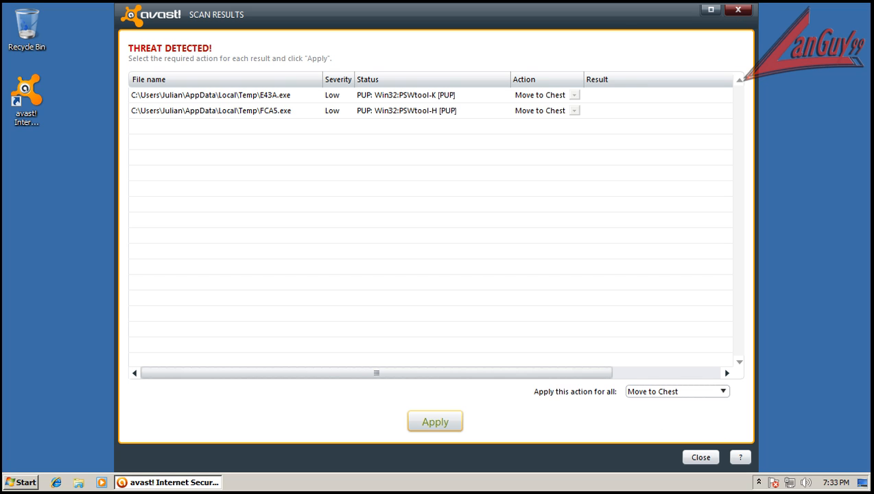
mouse_move(326, 130)
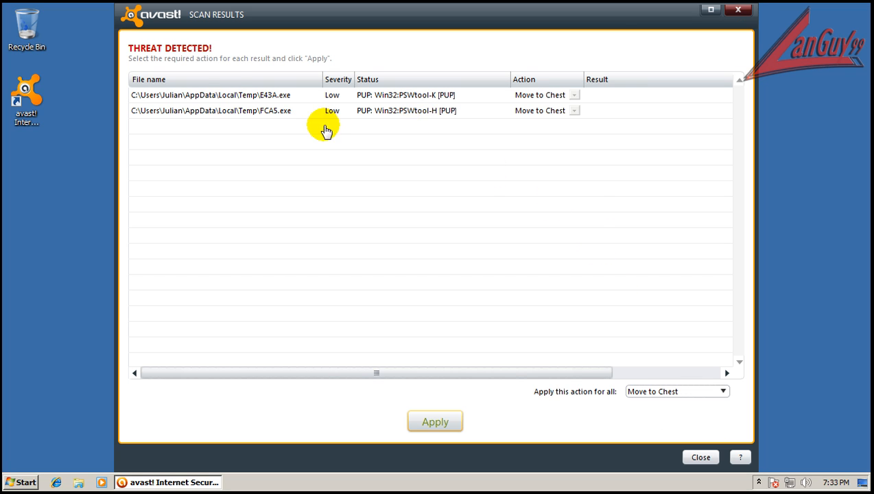
mouse_move(356, 144)
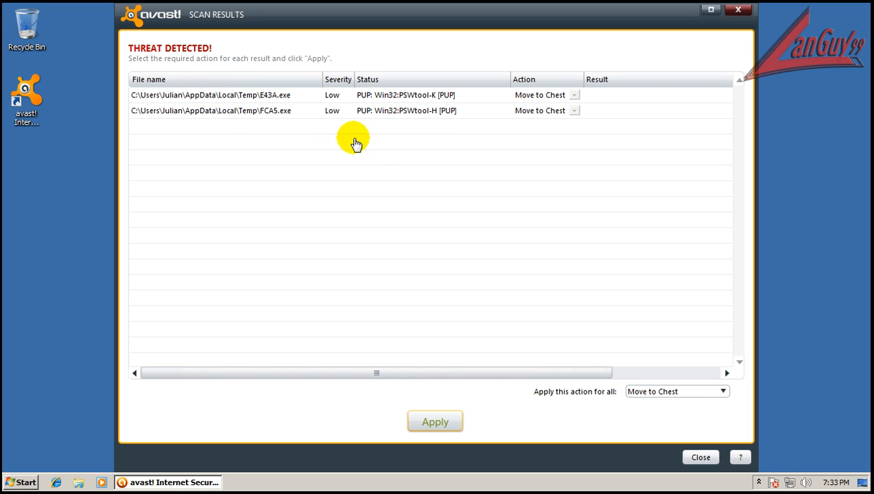
mouse_move(461, 150)
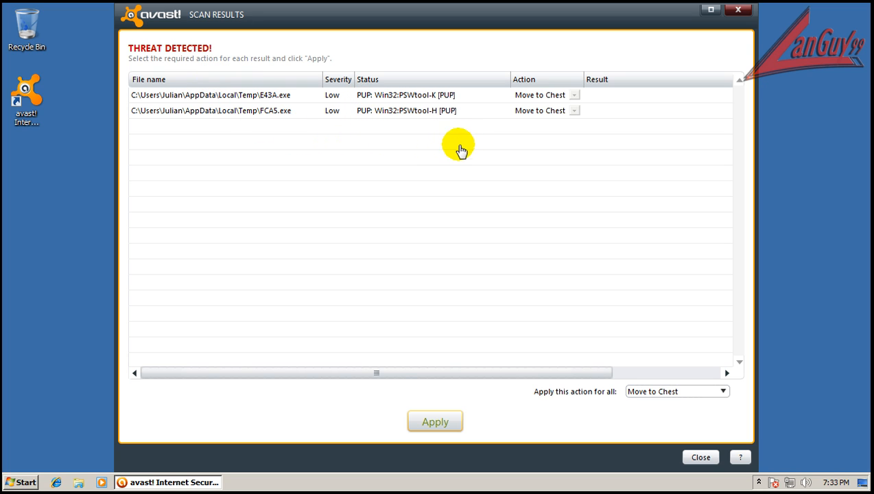
mouse_move(522, 145)
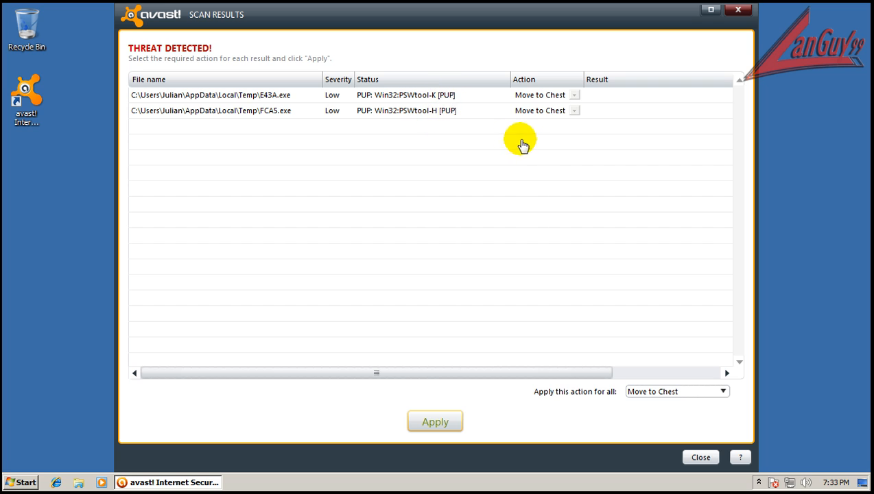
mouse_move(455, 421)
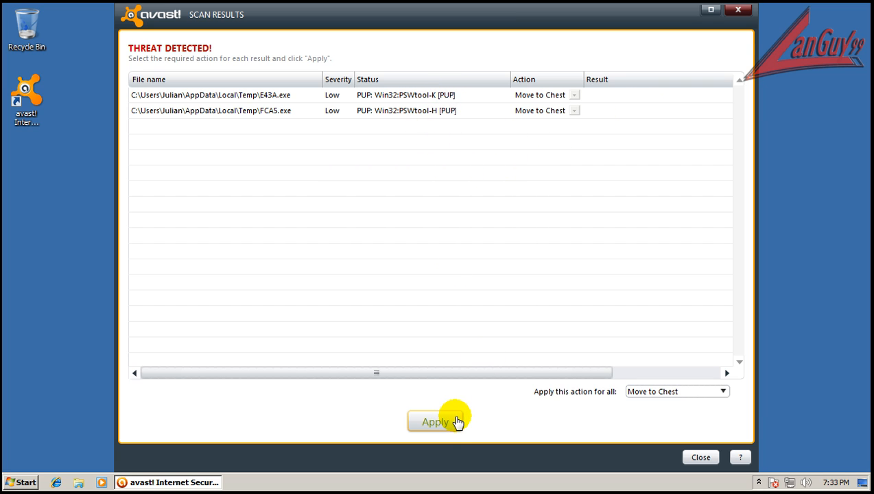
Apply Move to Chest so both PSWtool PUP files report Action successful
click(435, 421)
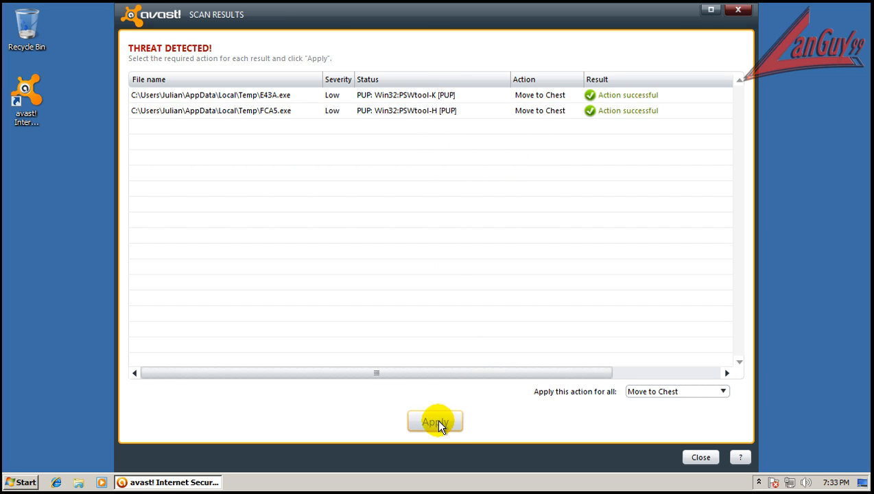
click(435, 421)
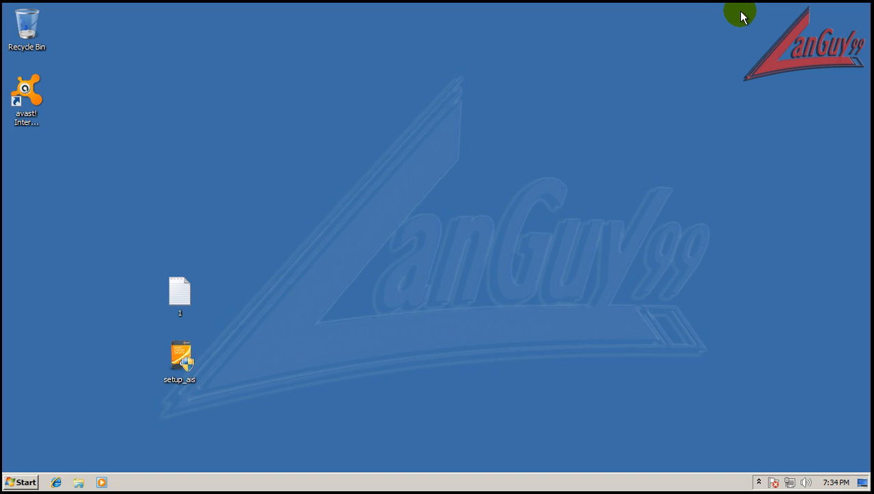
mouse_move(791, 90)
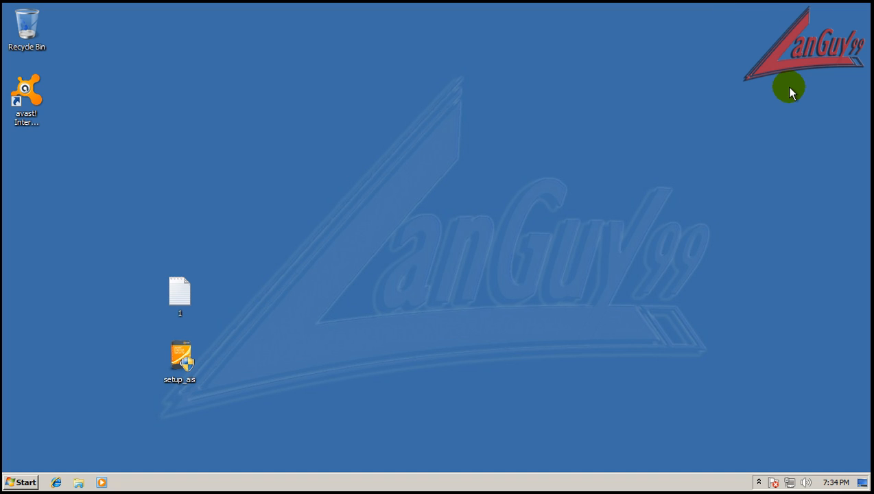
mouse_move(802, 414)
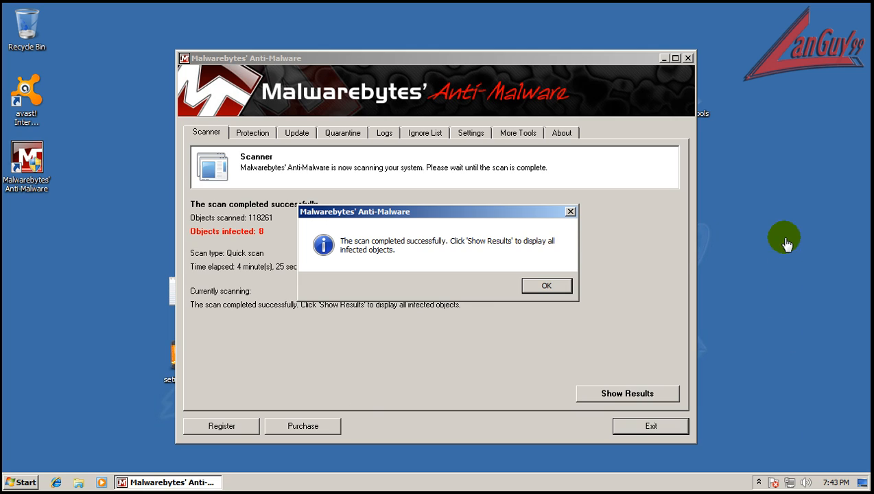
mouse_move(518, 226)
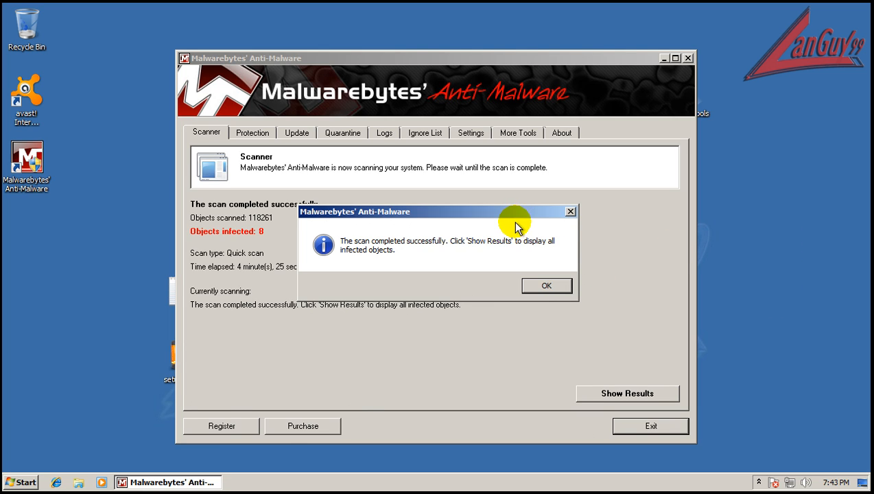
Dismiss the scan-finished notice and inspect the Trojan.Agent and Trojan.Downloader detections
click(548, 286)
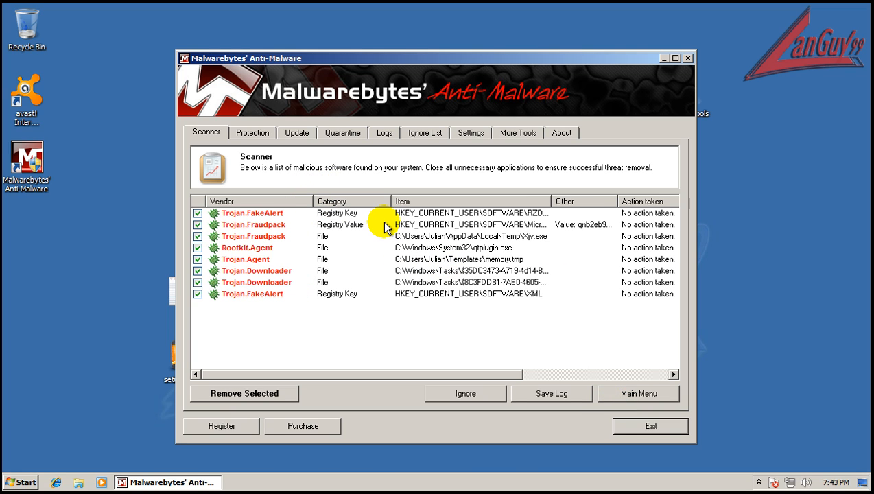
mouse_move(552, 203)
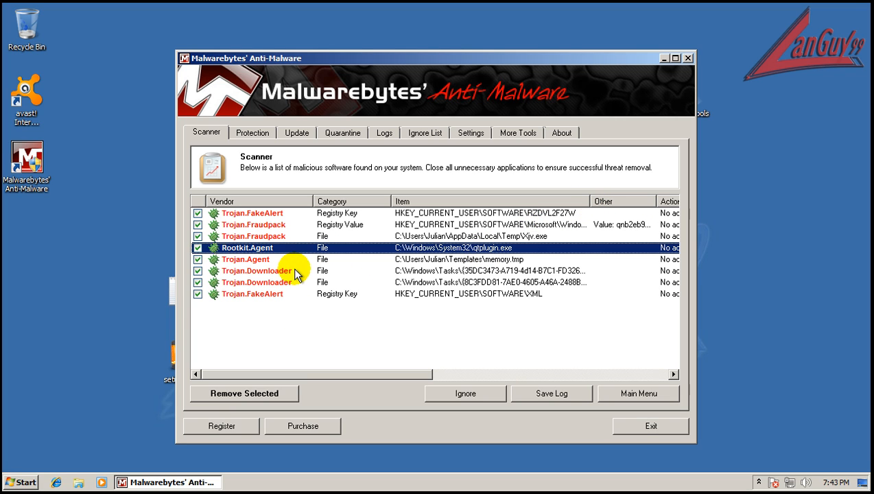
click(245, 259)
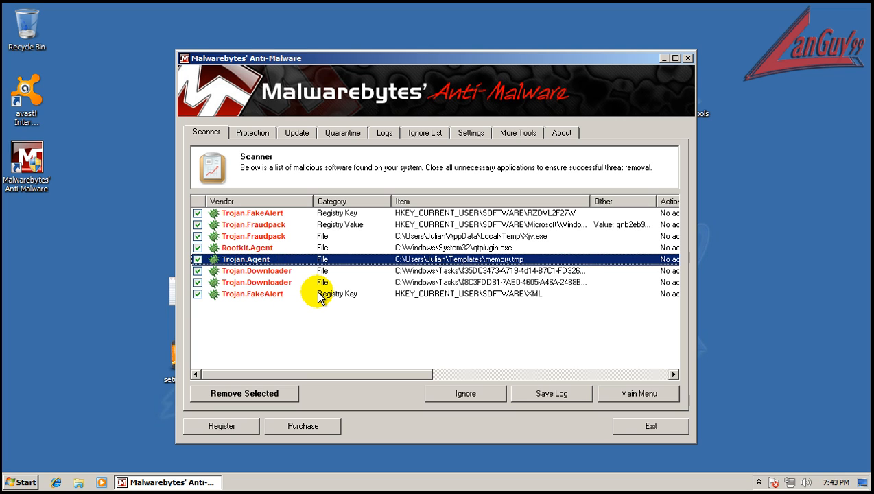
click(274, 270)
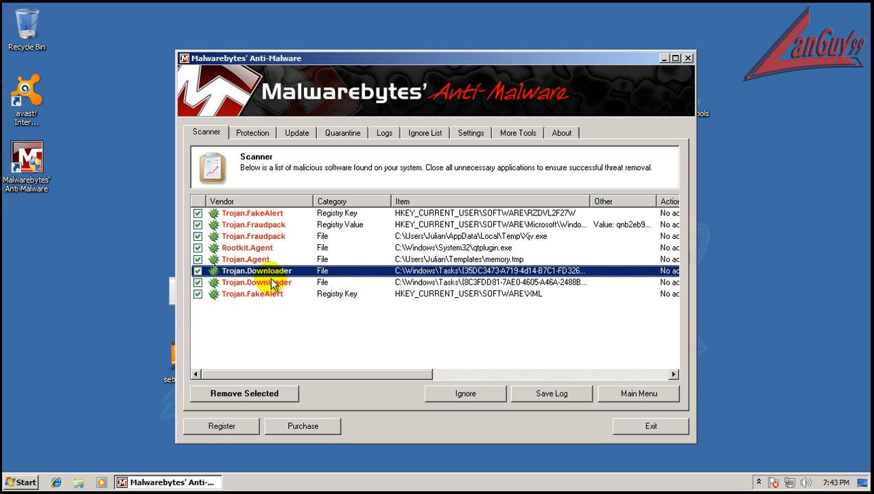
click(274, 283)
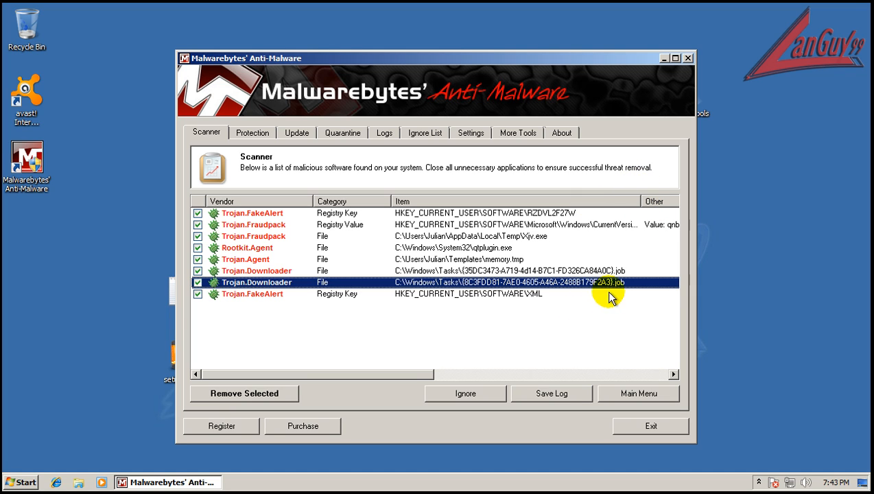
mouse_move(533, 236)
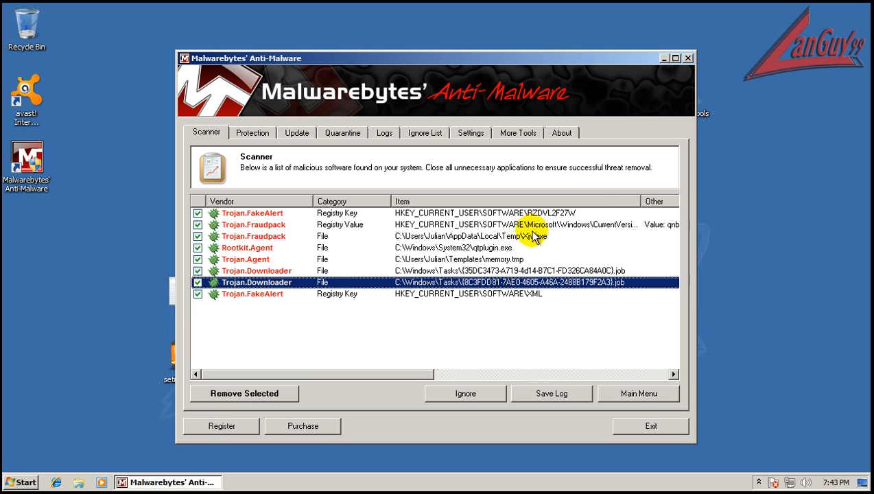
mouse_move(673, 218)
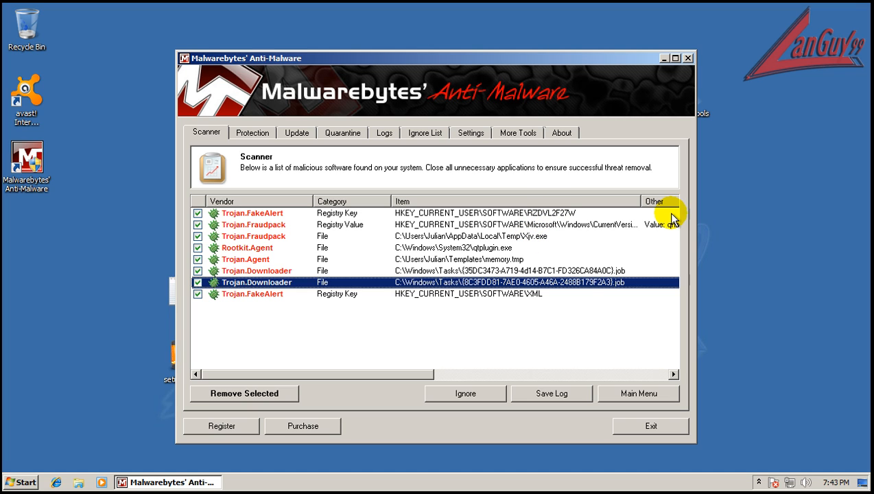
Remove all selected detections, decline the restart and exit Malwarebytes
click(242, 393)
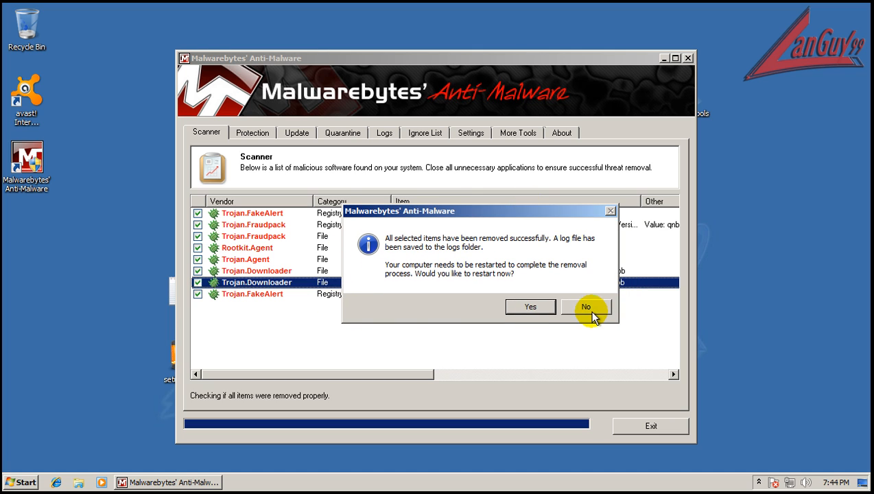
click(585, 306)
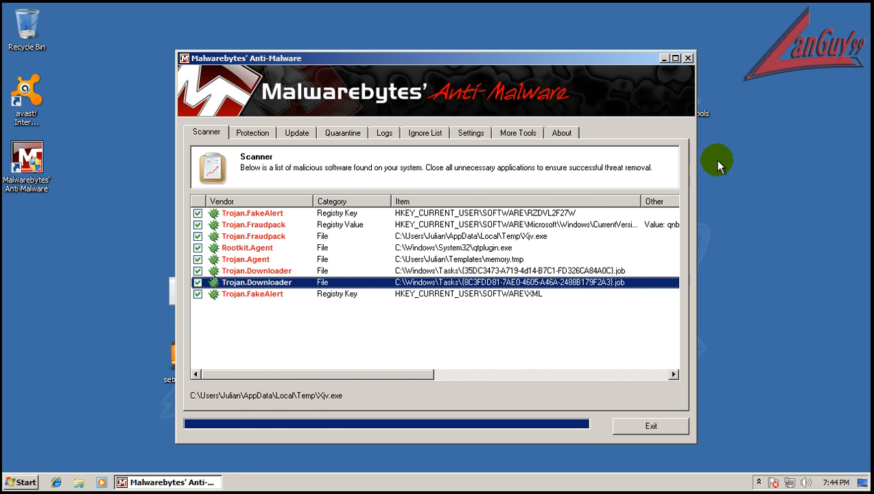
click(650, 425)
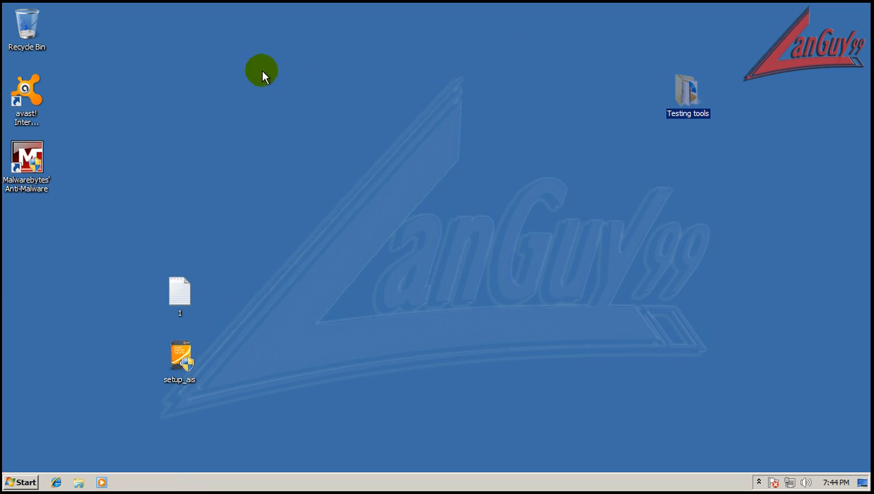
Open the Testing tools folder holding HitmanPro35
double_click(687, 89)
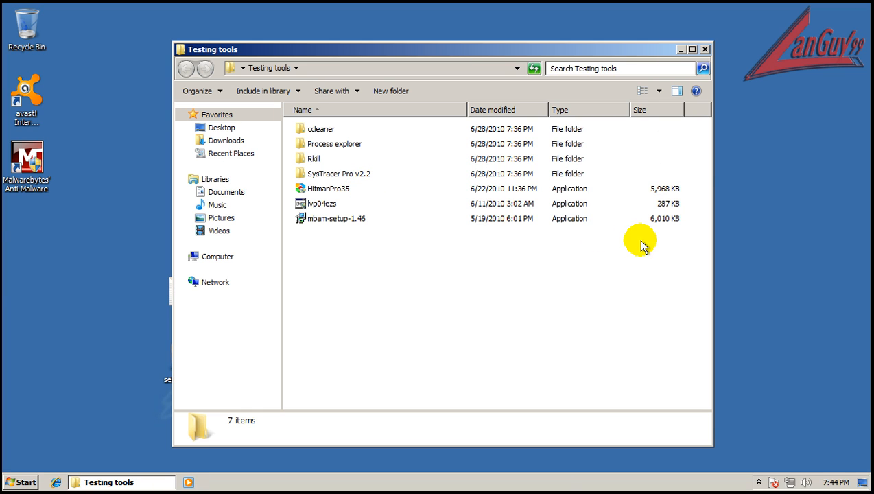
mouse_move(642, 245)
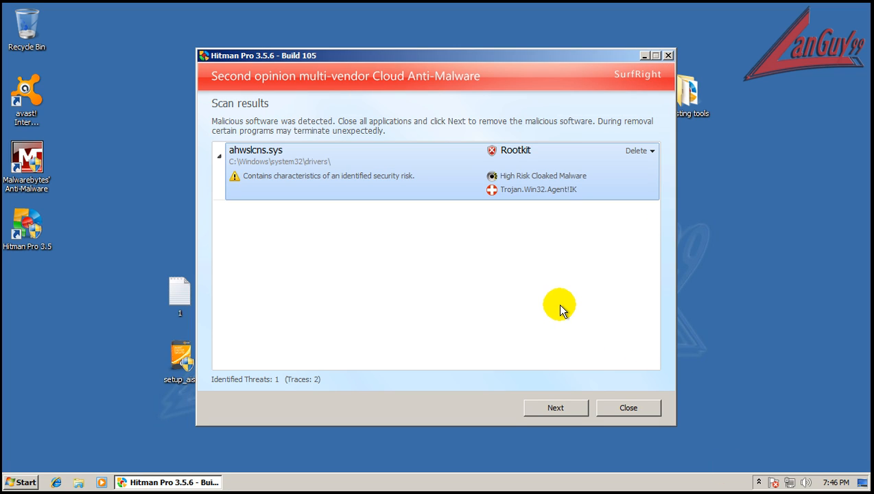
mouse_move(218, 171)
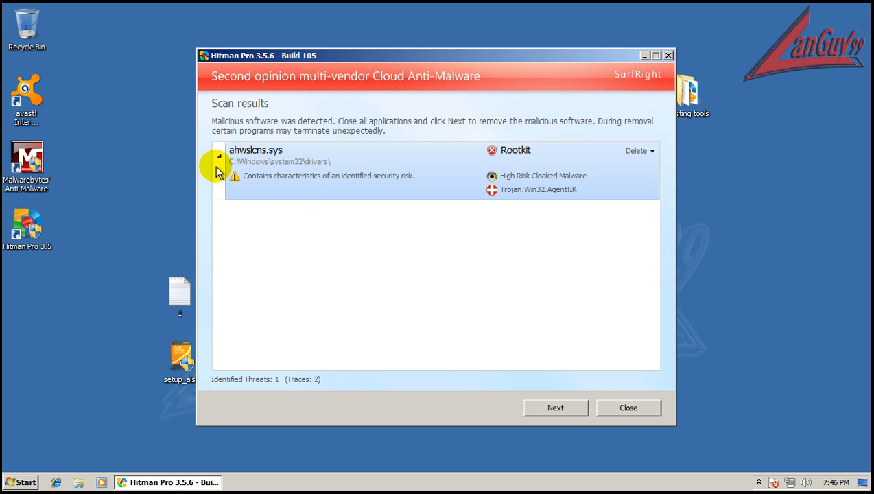
mouse_move(496, 205)
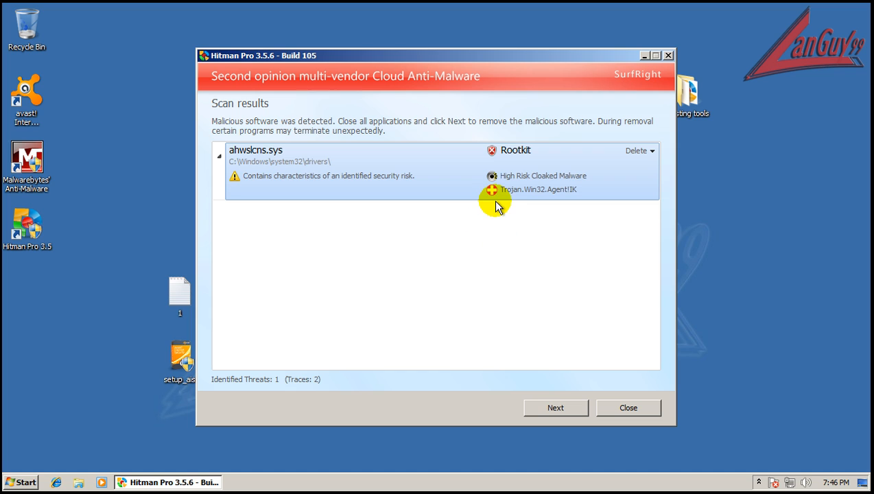
mouse_move(664, 75)
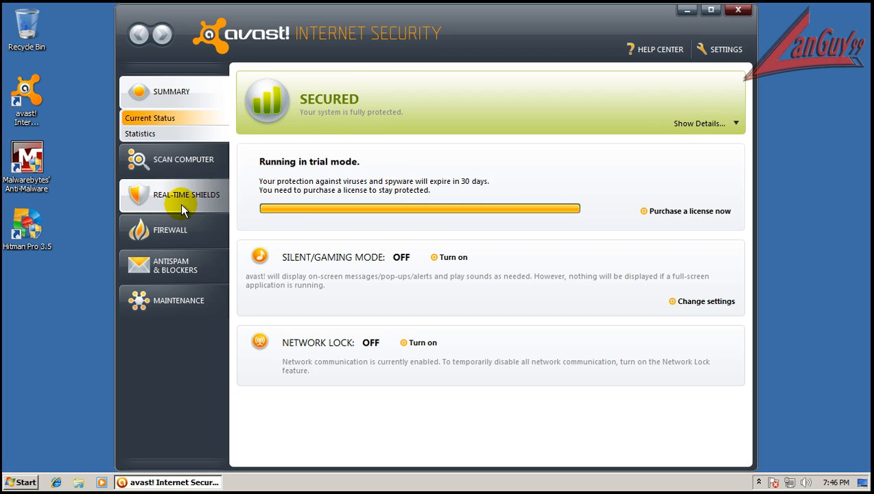
Show the Real-Time Shields list to reach the Behavior Shield traffic chart
click(187, 195)
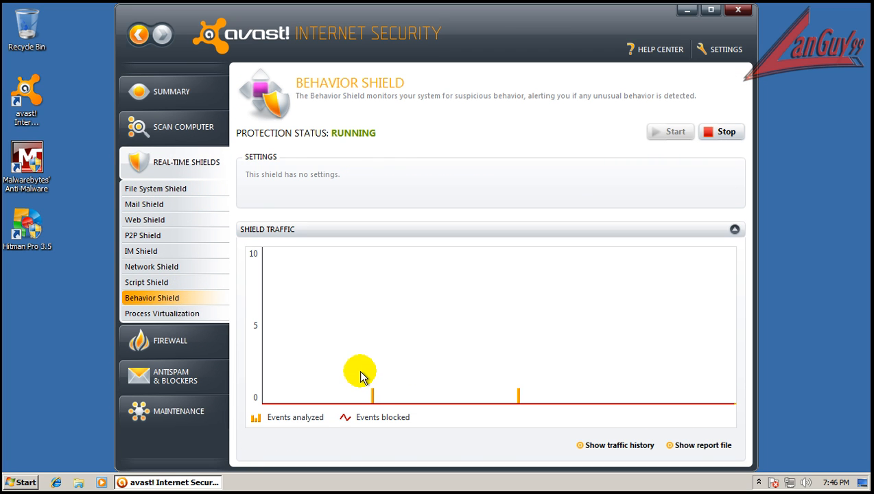
mouse_move(506, 398)
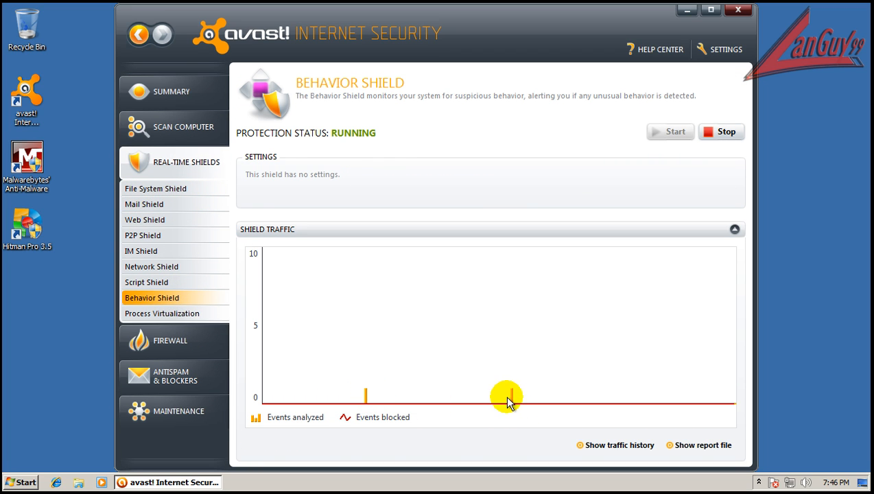
mouse_move(369, 391)
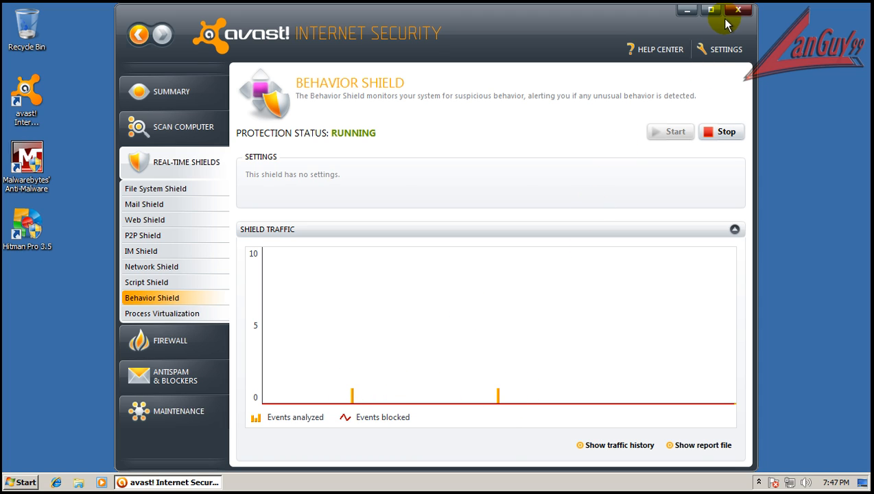
mouse_move(351, 124)
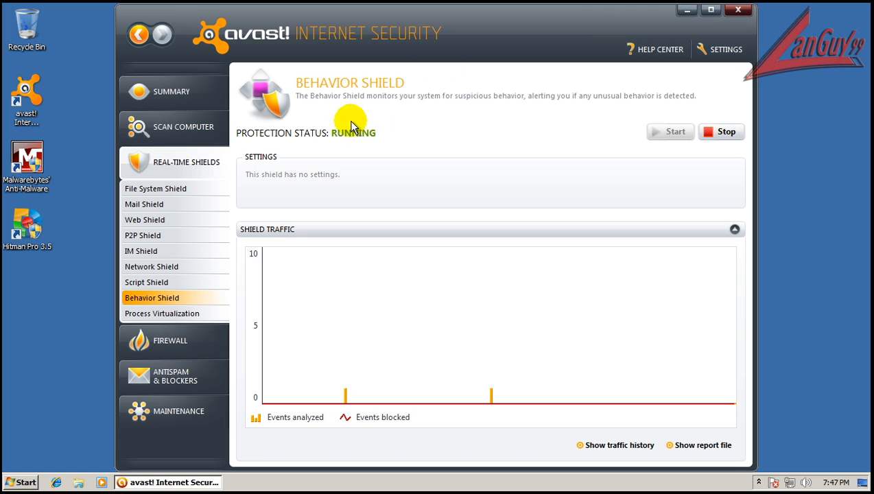
mouse_move(593, 102)
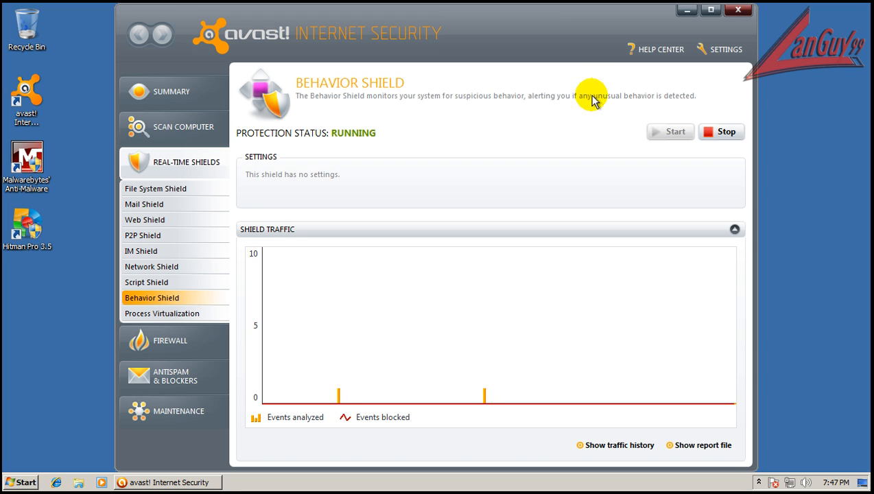
mouse_move(739, 12)
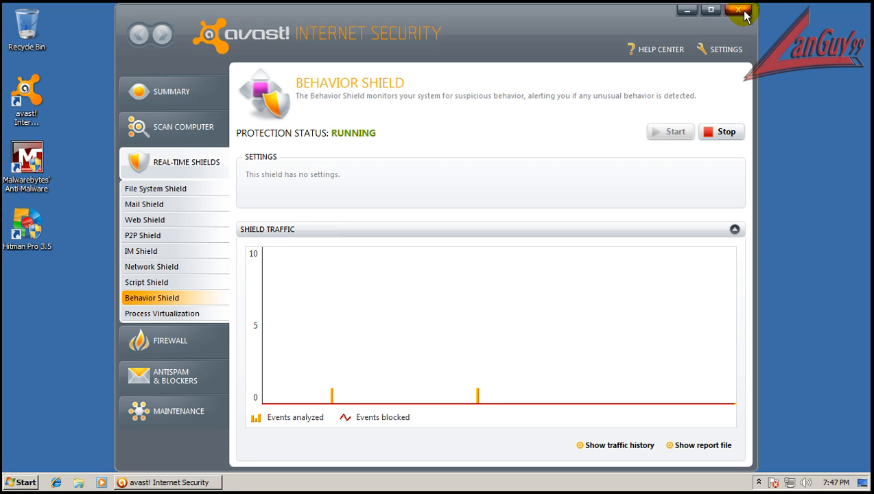
Close the avast! window to reveal the desktop with security tools and test installer
click(739, 10)
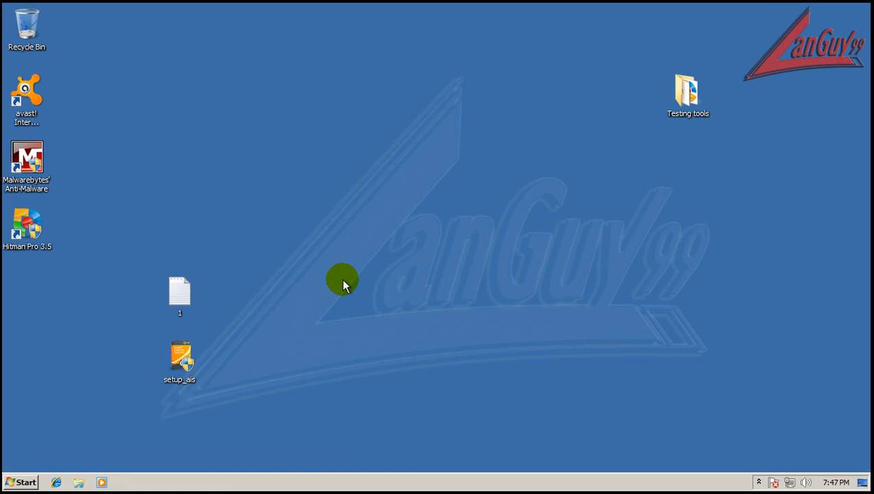
mouse_move(707, 406)
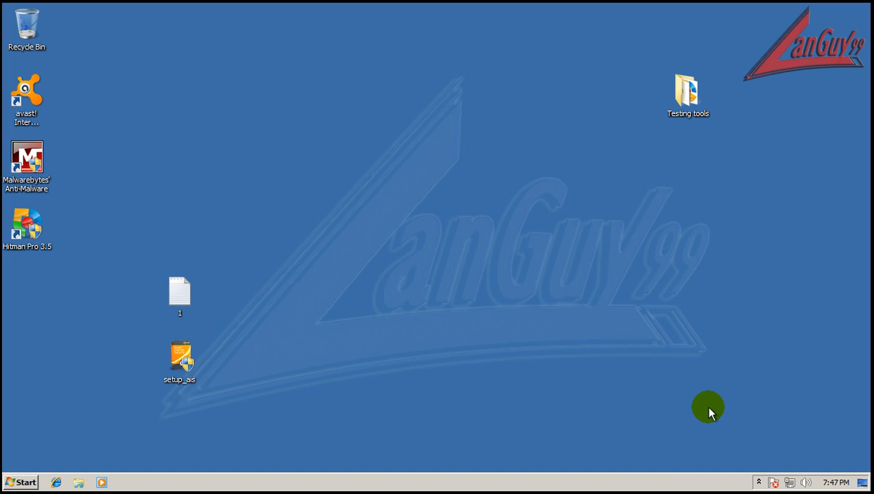
mouse_move(806, 393)
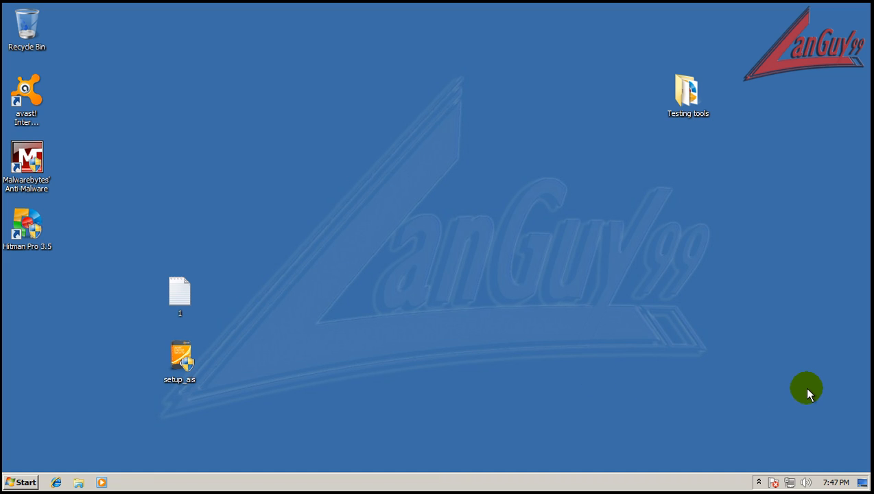